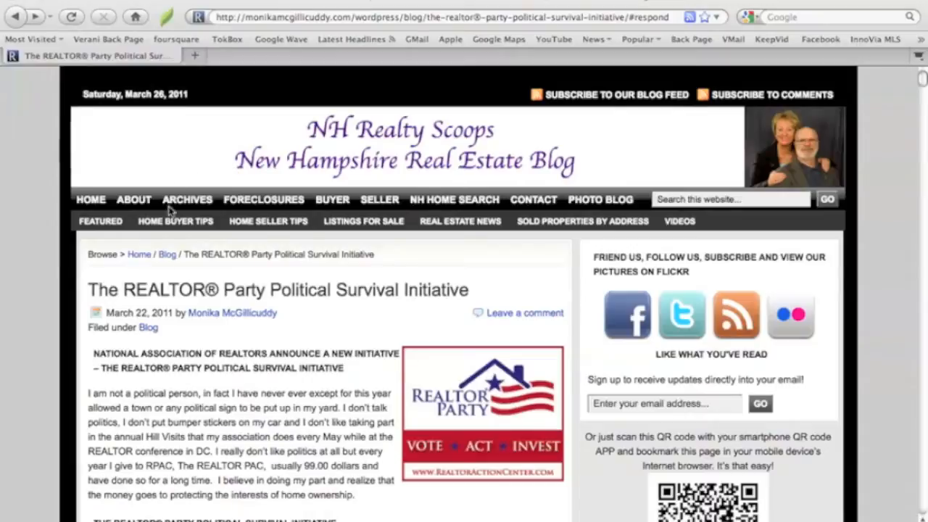
mouse_move(116, 307)
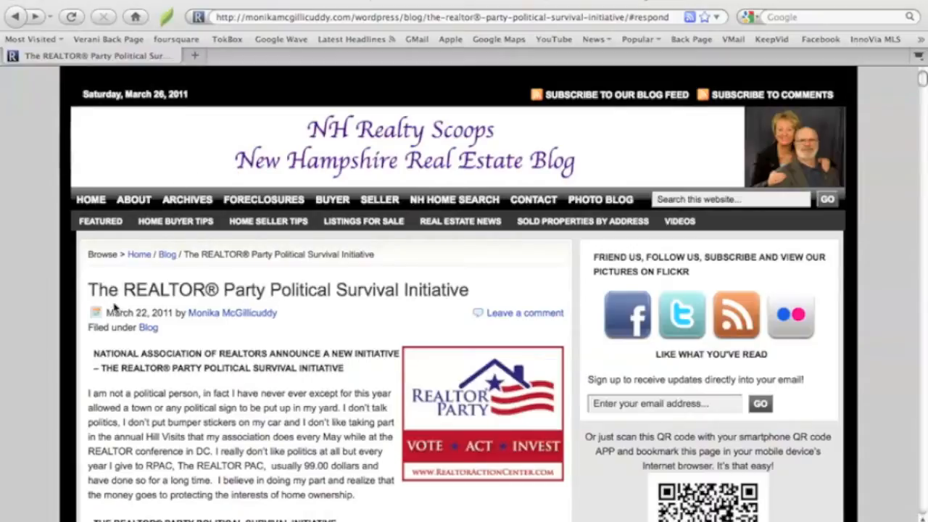
mouse_move(206, 308)
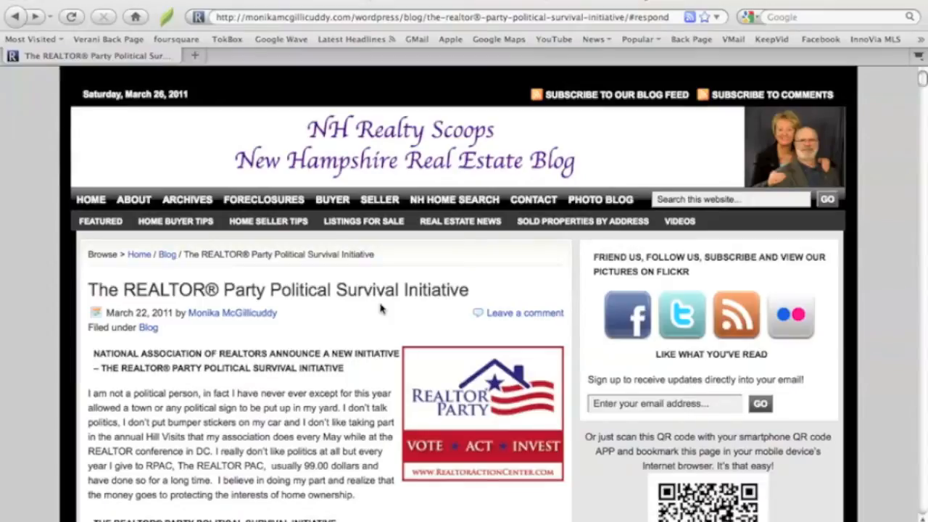
Scroll the post down to the embedded NAR video and the People Are Talking comments sidebar.
scroll("down", 3)
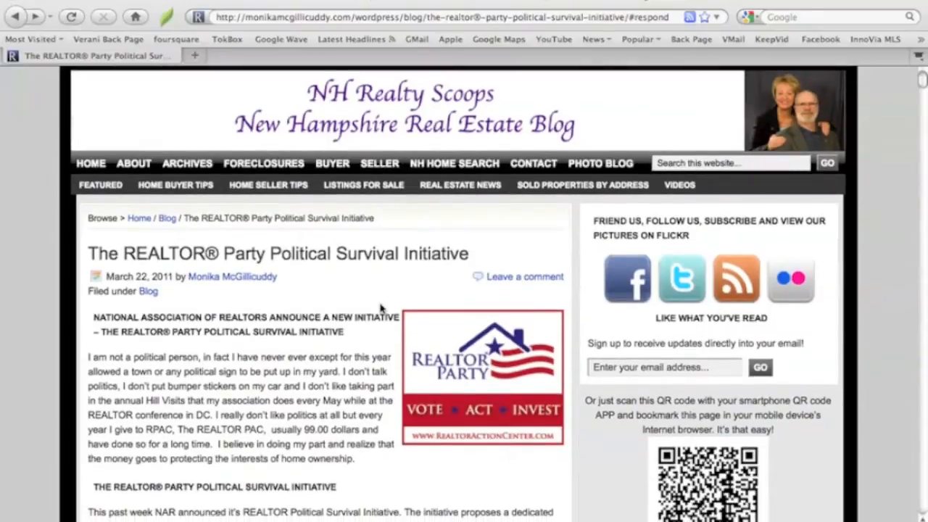
mouse_move(244, 262)
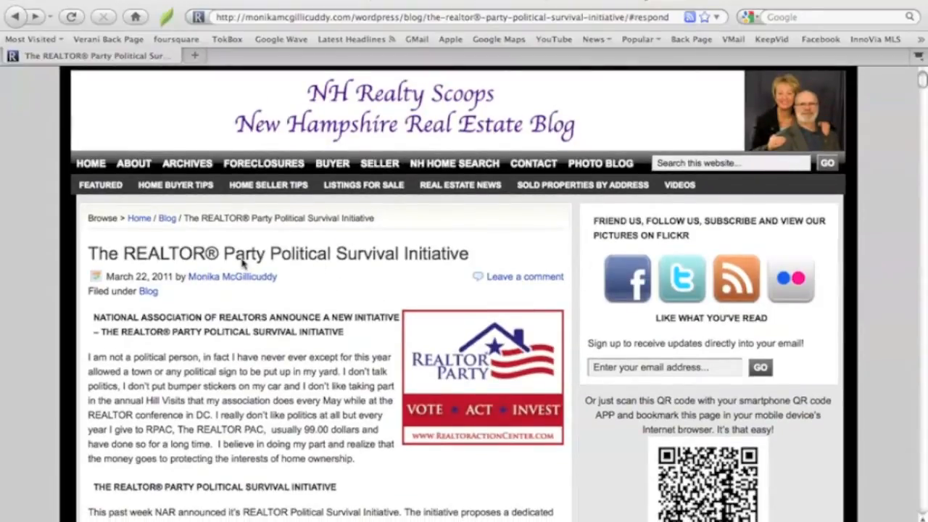
mouse_move(201, 283)
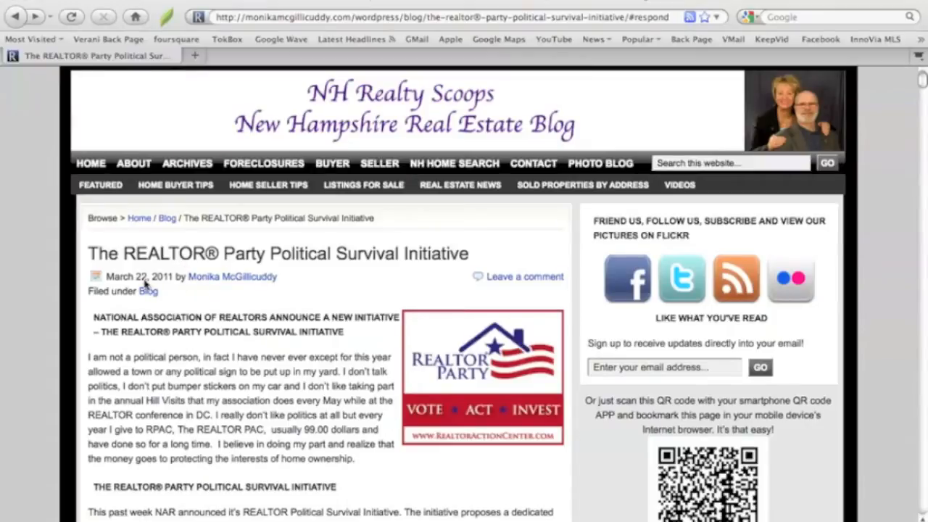
mouse_move(316, 276)
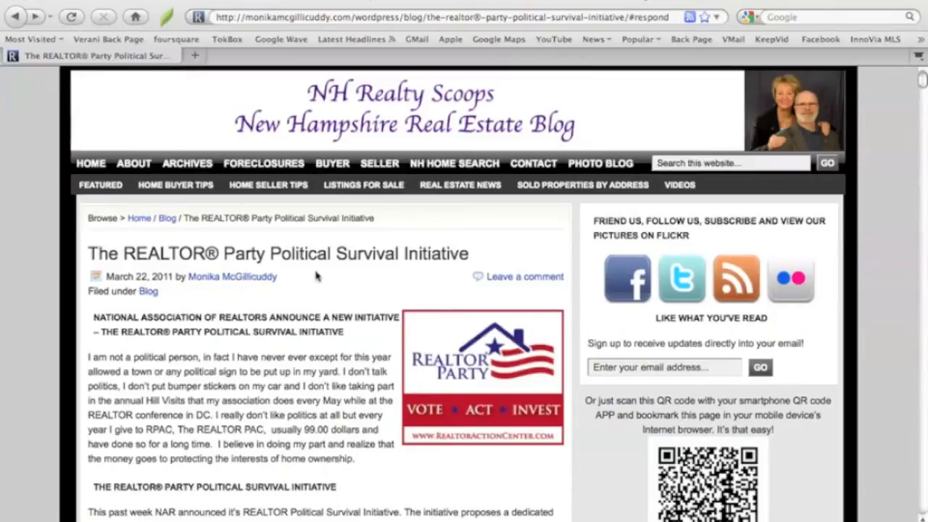
mouse_move(563, 252)
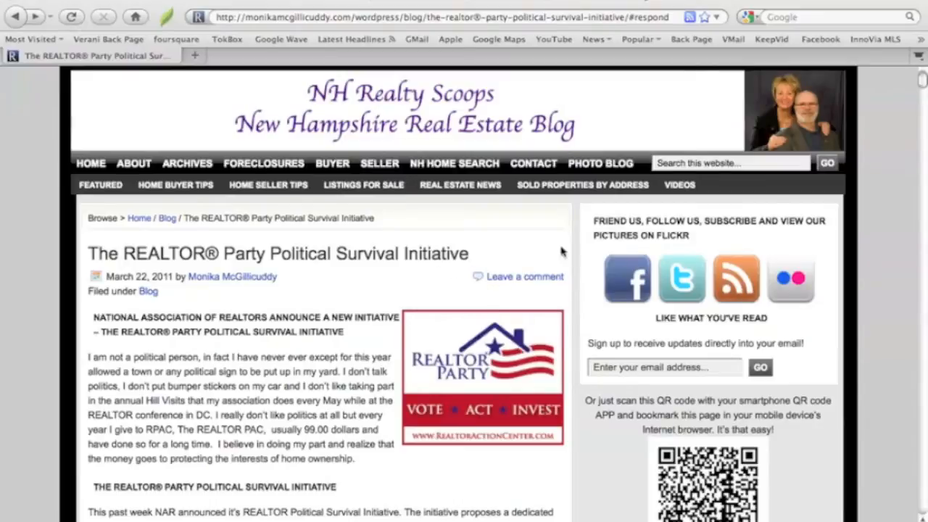
mouse_move(499, 247)
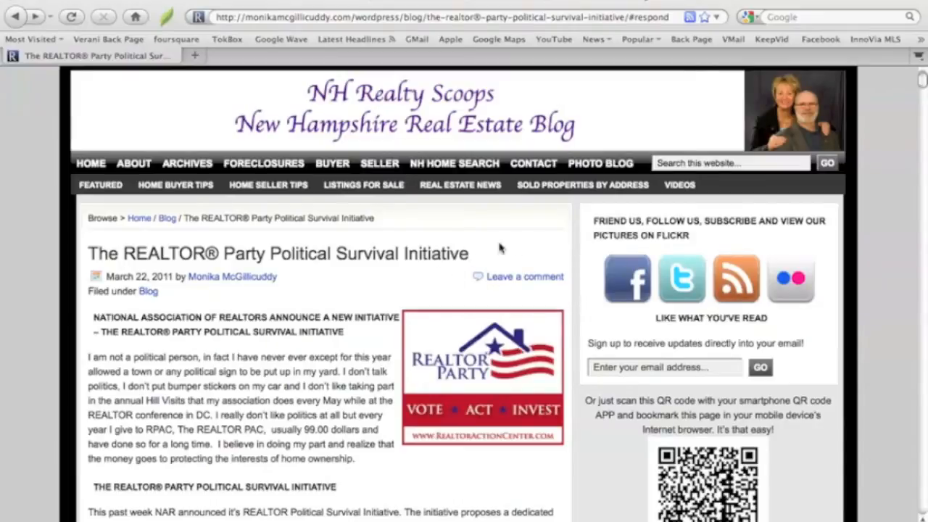
mouse_move(507, 289)
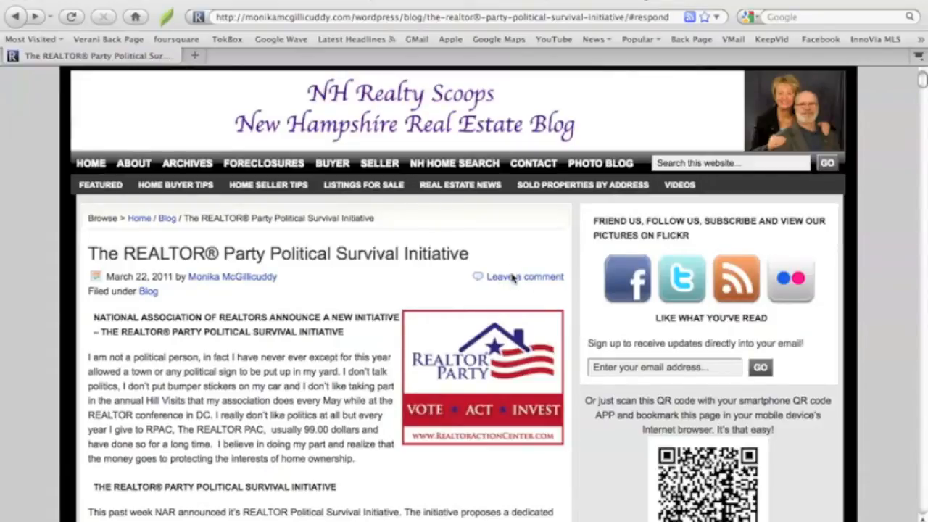
scroll("down", 3)
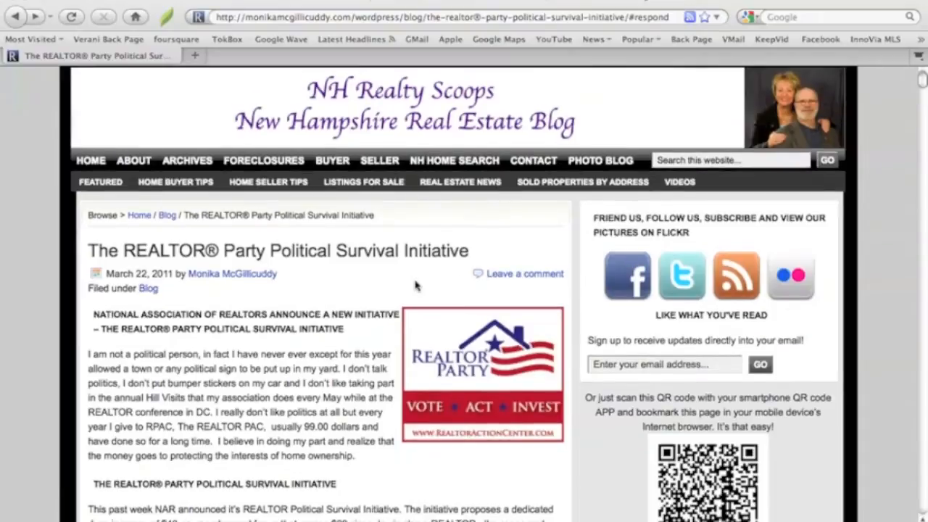
scroll("down", 3)
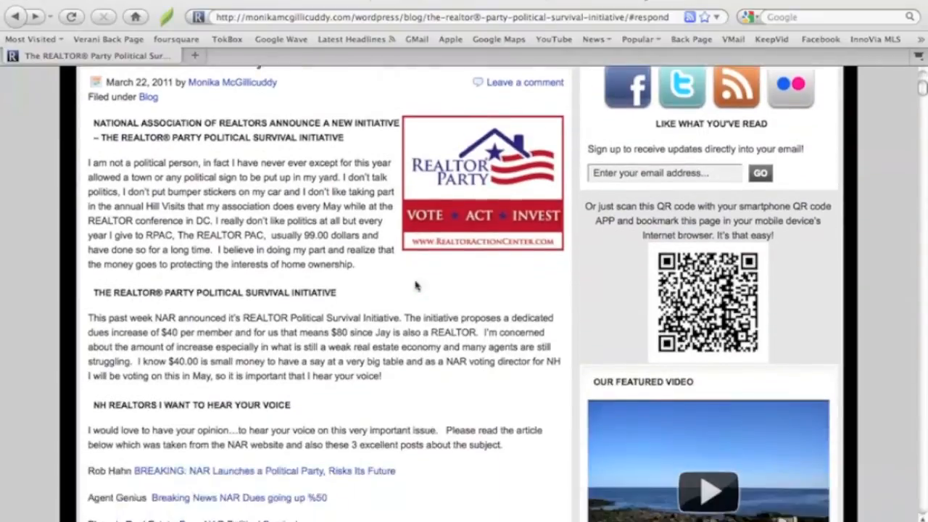
scroll("down", 3)
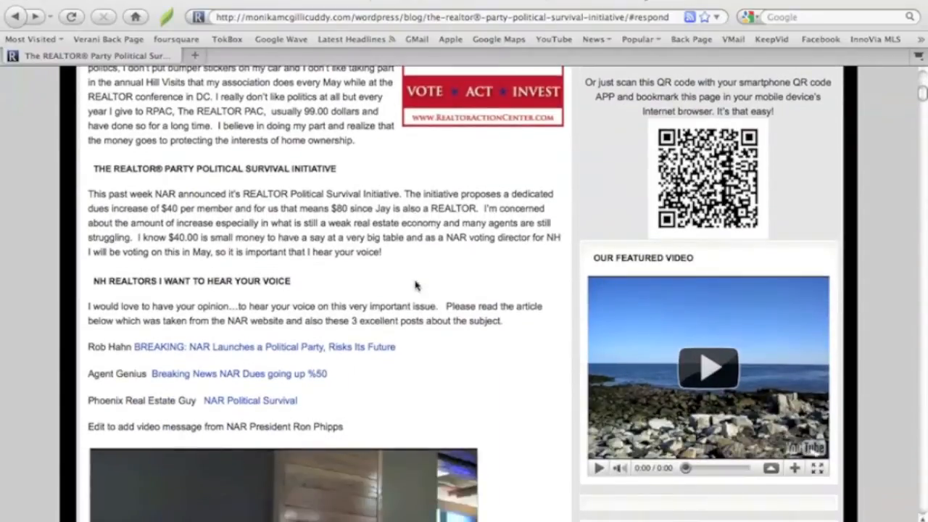
scroll("down", 3)
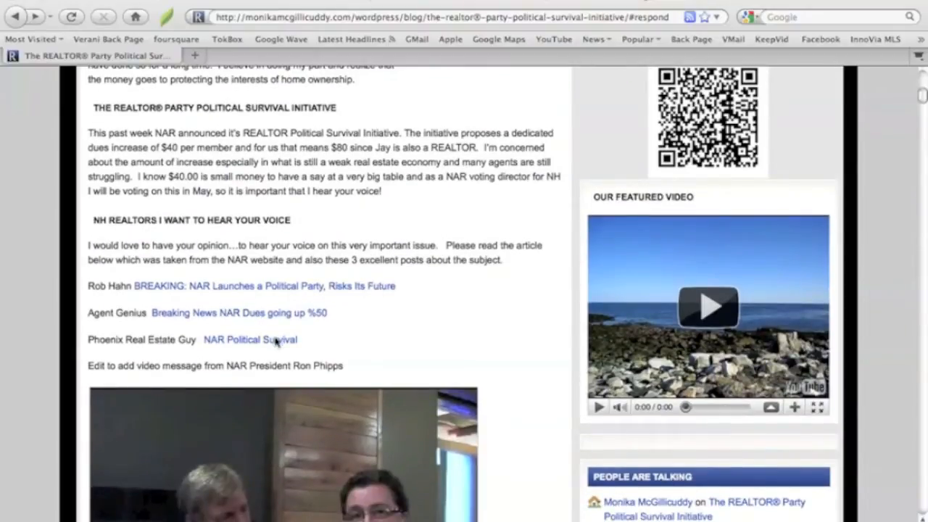
mouse_move(369, 296)
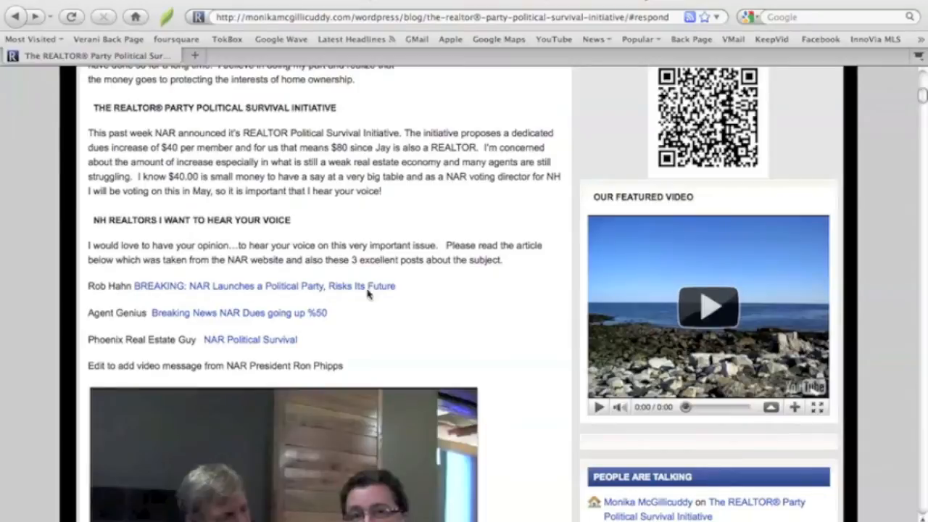
mouse_move(370, 322)
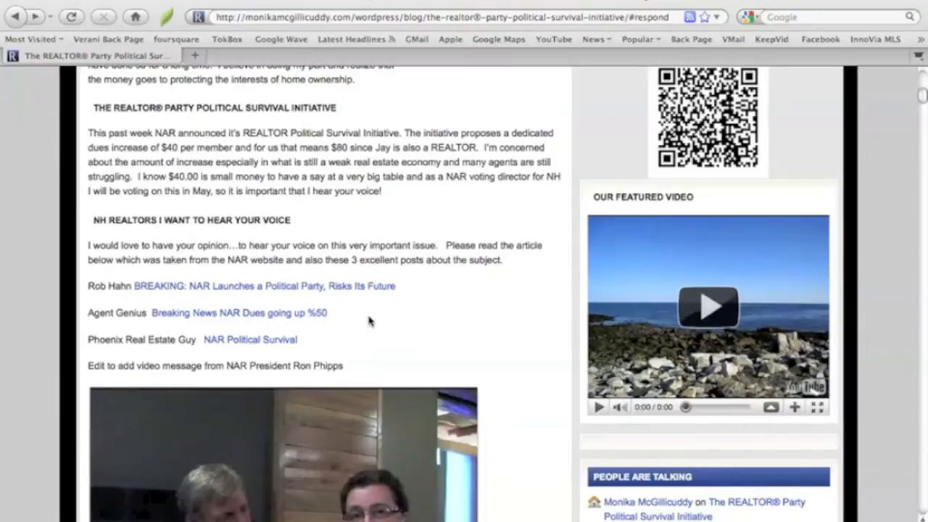
scroll("down", 3)
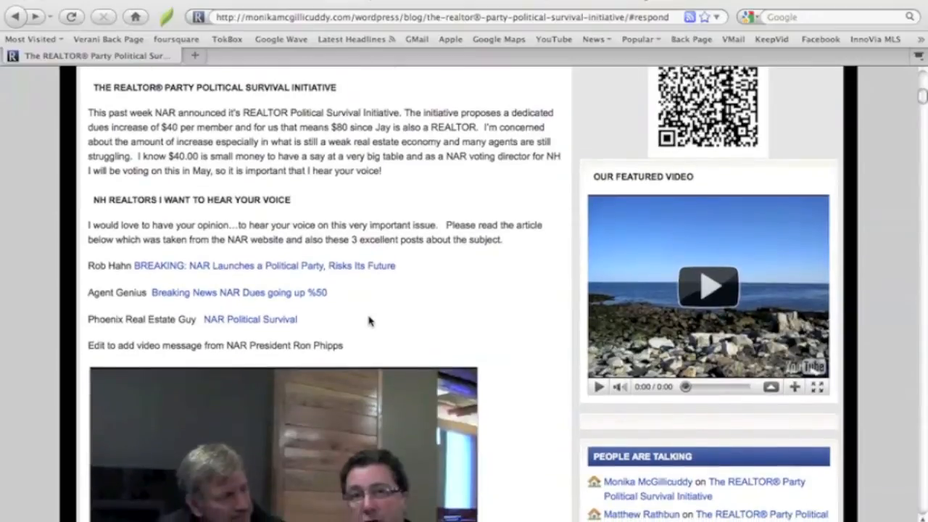
mouse_move(268, 321)
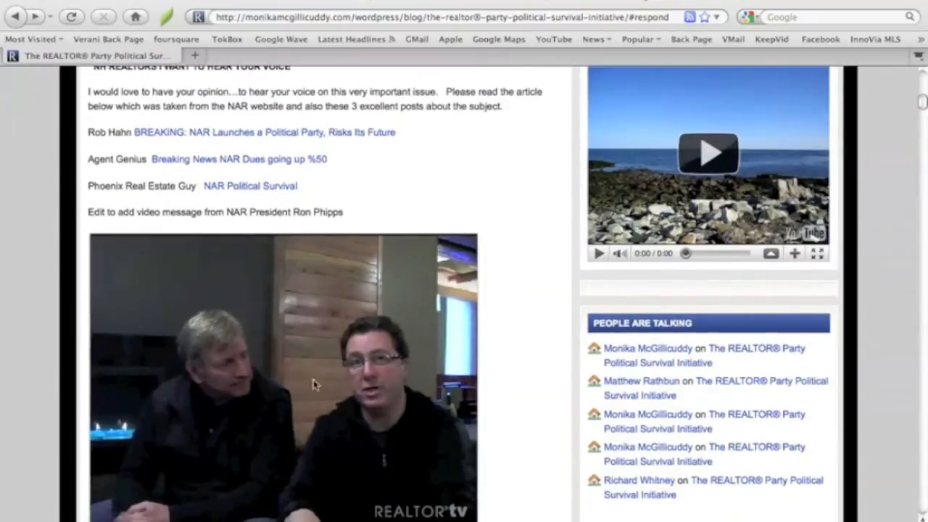
mouse_move(535, 408)
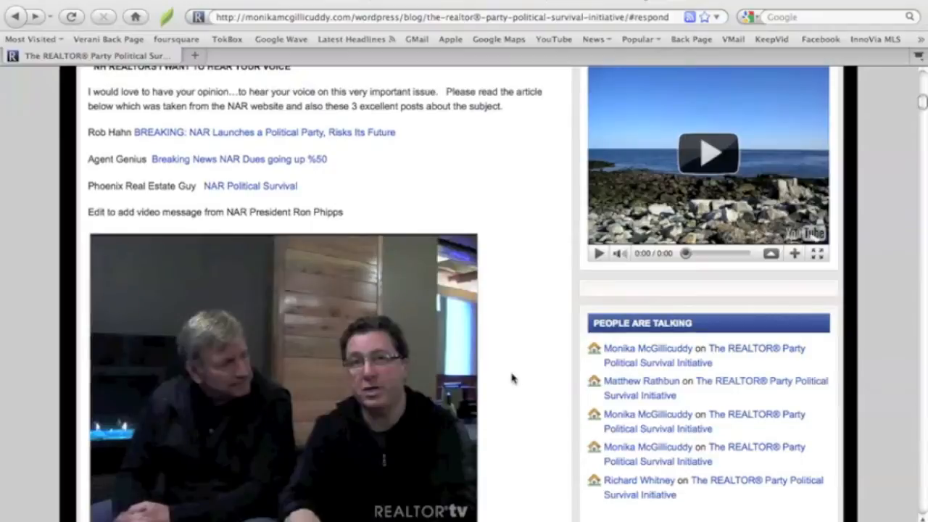
Scroll past the Tweet This Post link and tags to the Comments heading with 32 responses.
scroll("down", 3)
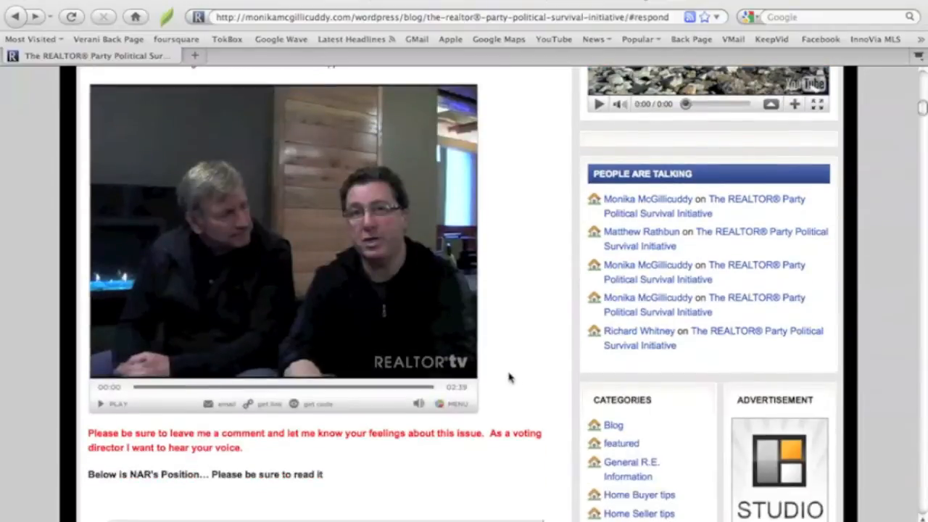
scroll("down", 3)
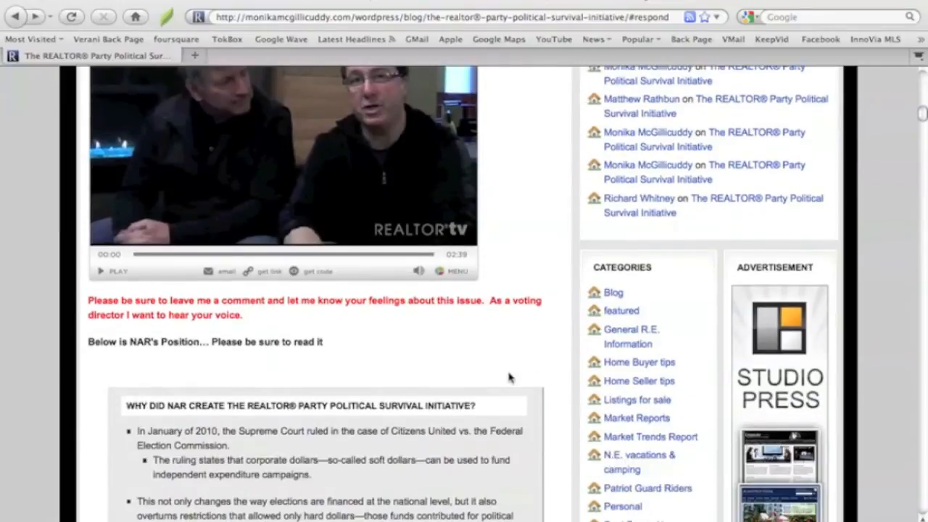
scroll("down", 3)
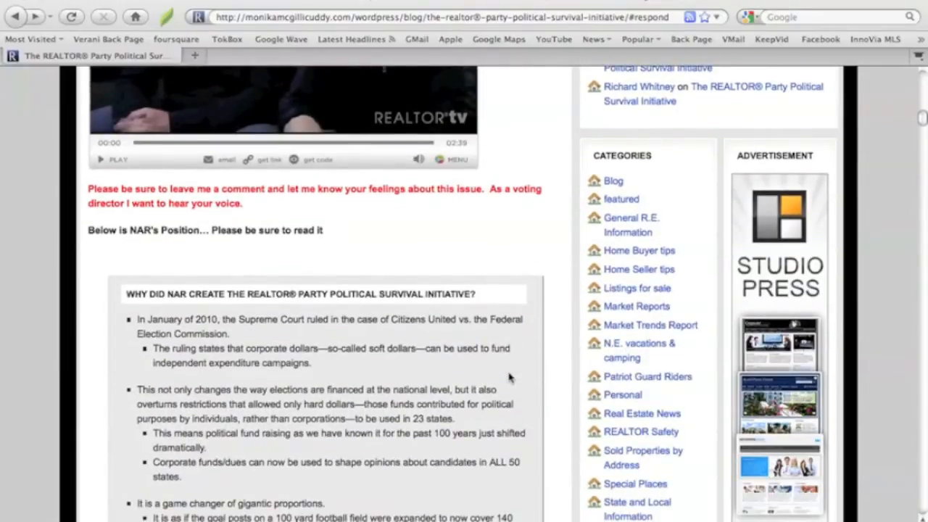
scroll("down", 3)
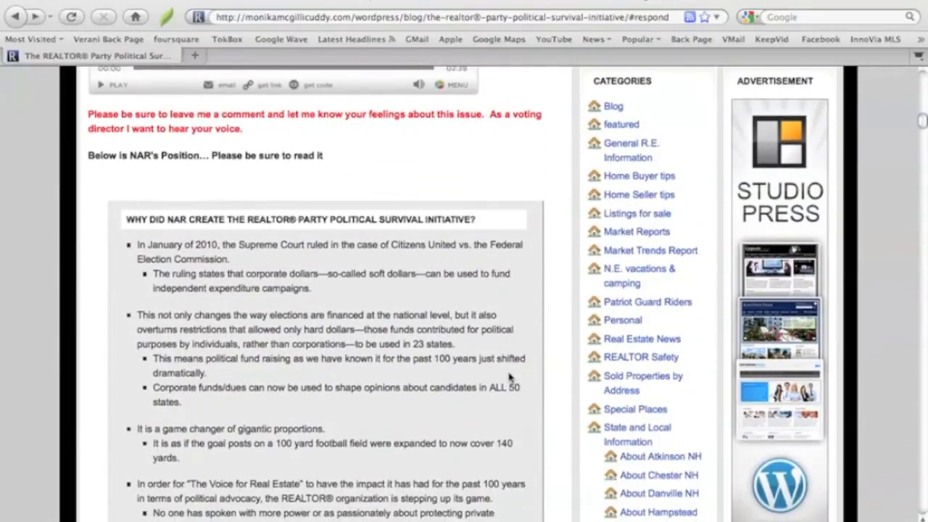
scroll("down", 3)
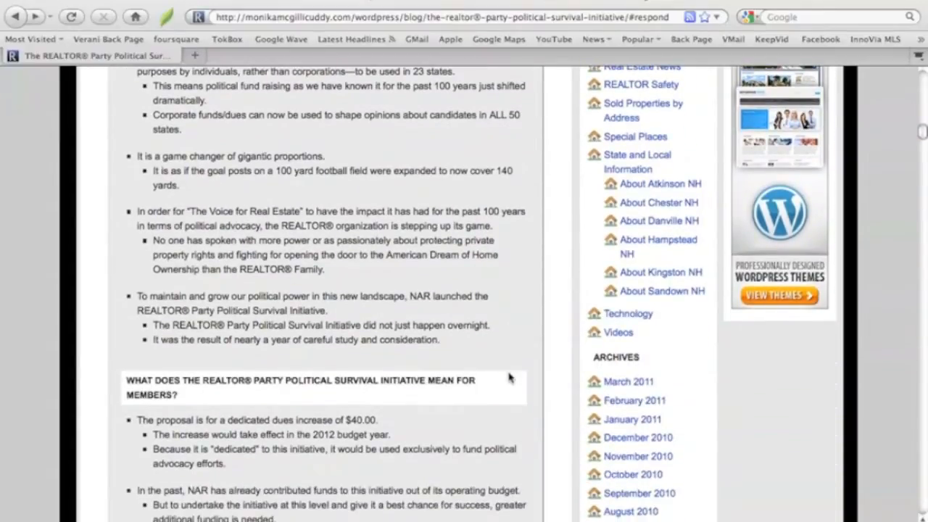
scroll("down", 3)
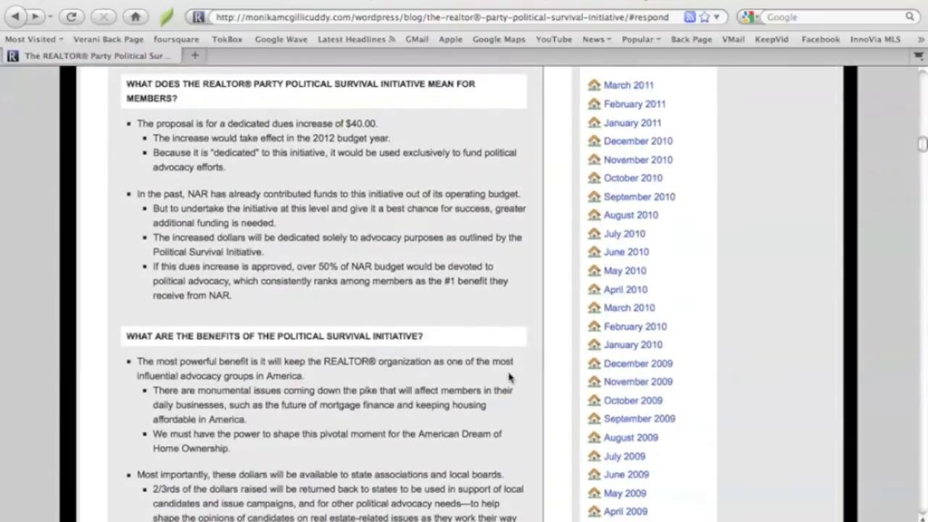
scroll("down", 3)
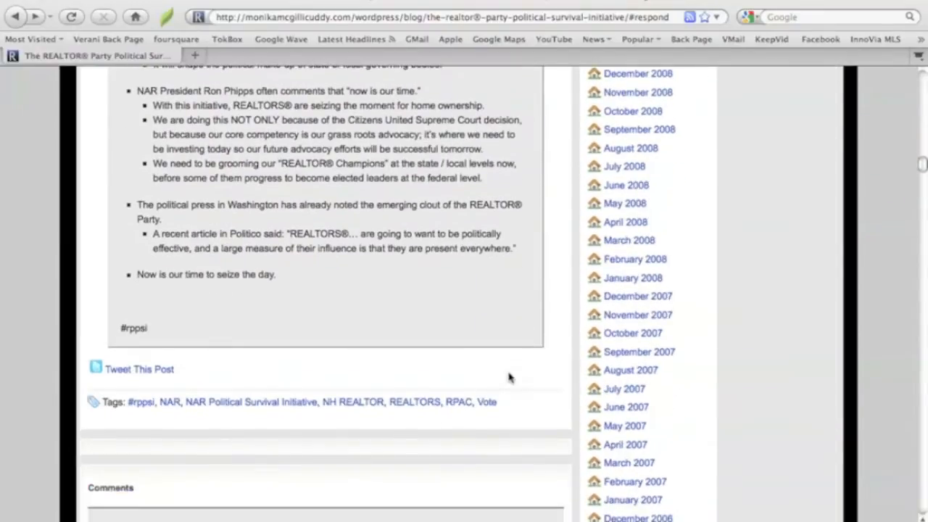
mouse_move(372, 392)
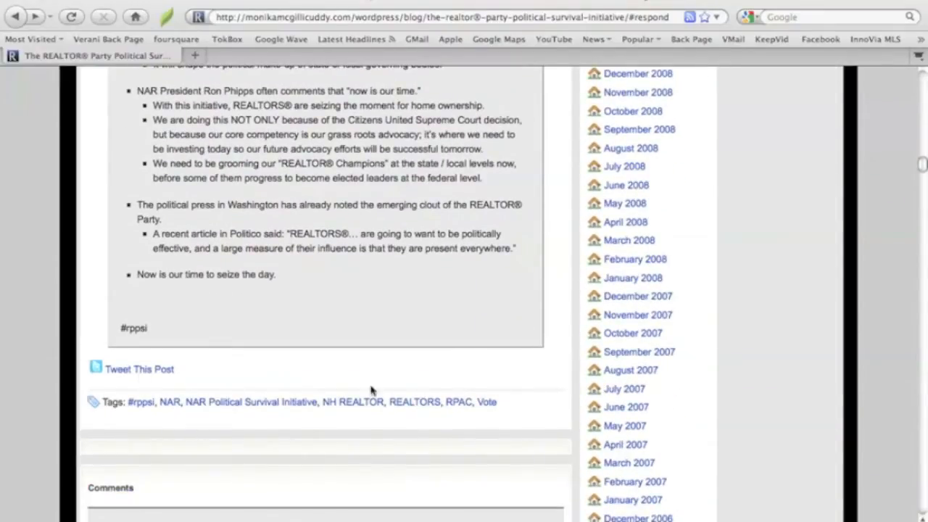
scroll("down", 3)
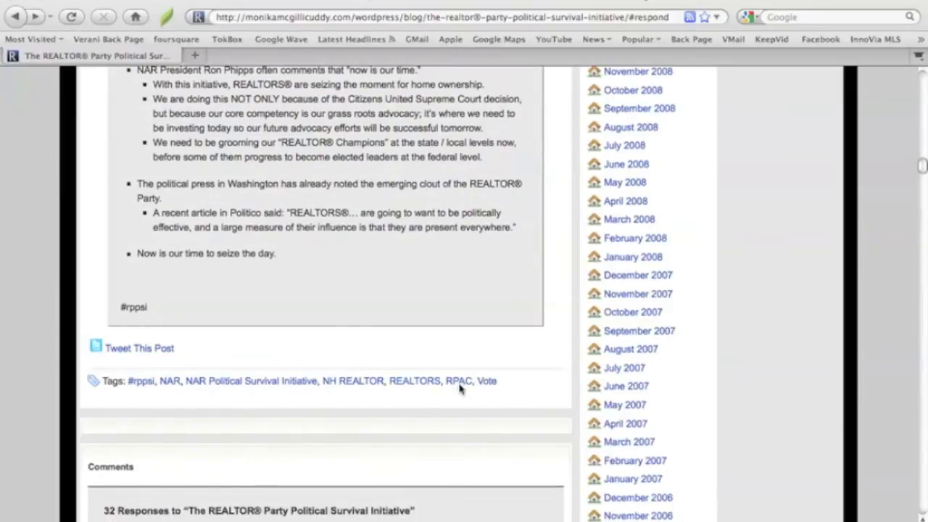
scroll("down", 3)
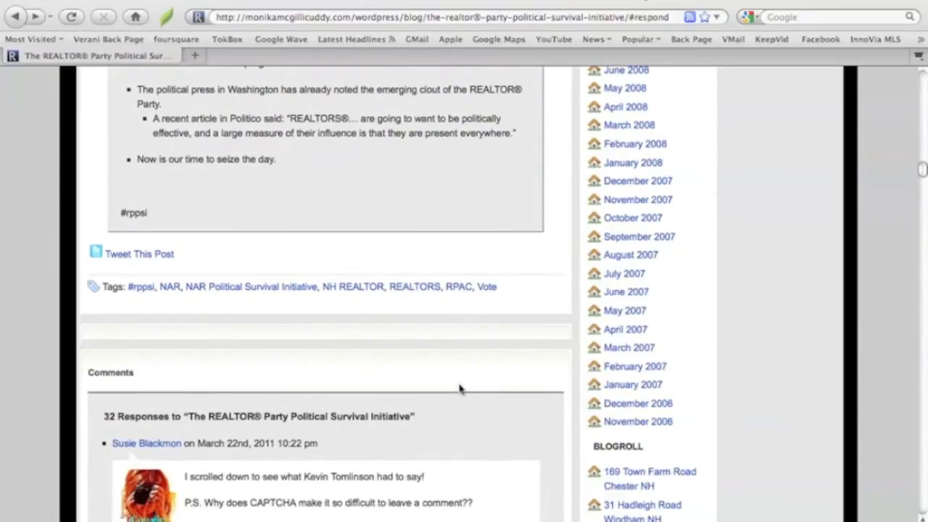
Scroll through the reader responses down to the Trackbacks list and the comment form.
scroll("down", 3)
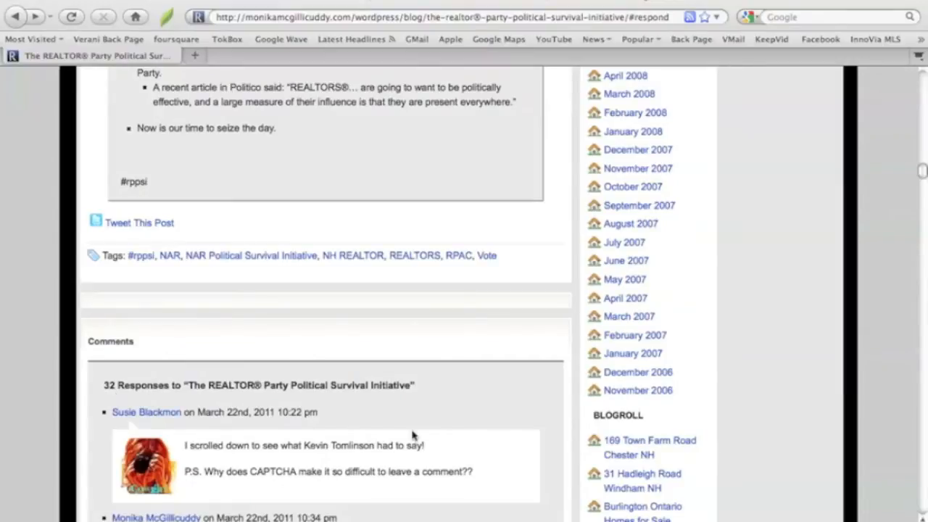
scroll("down", 3)
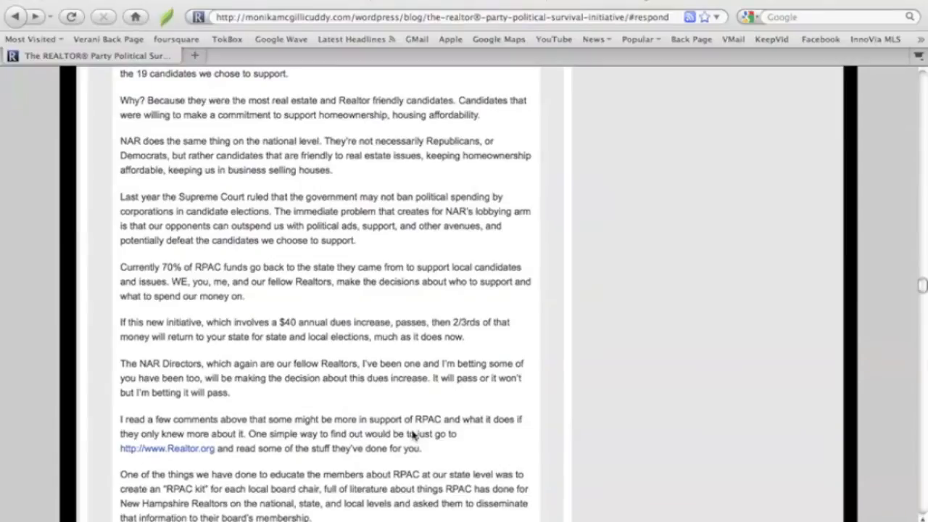
scroll("down", 3)
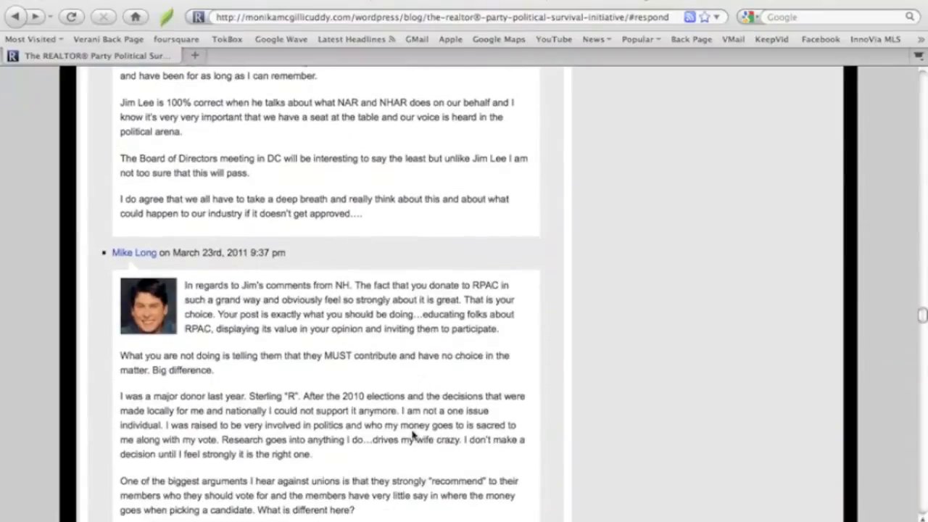
scroll("down", 3)
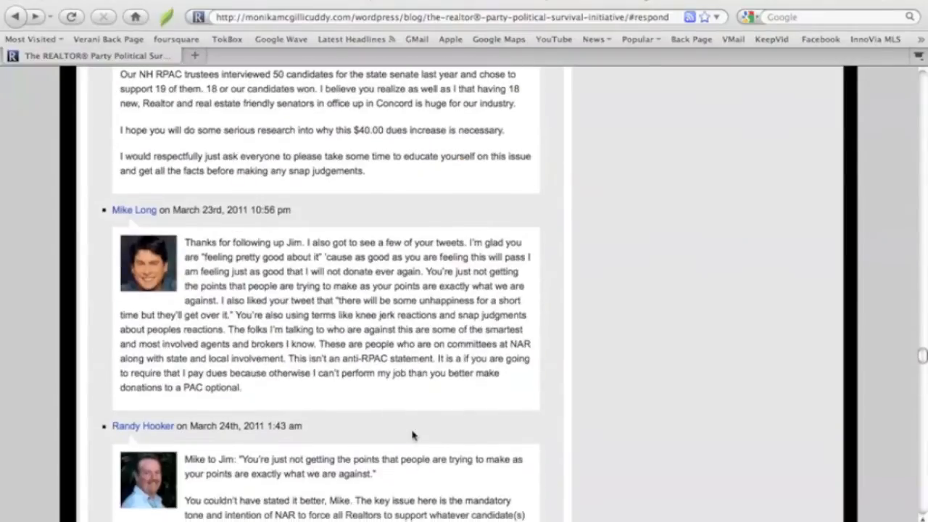
scroll("down", 3)
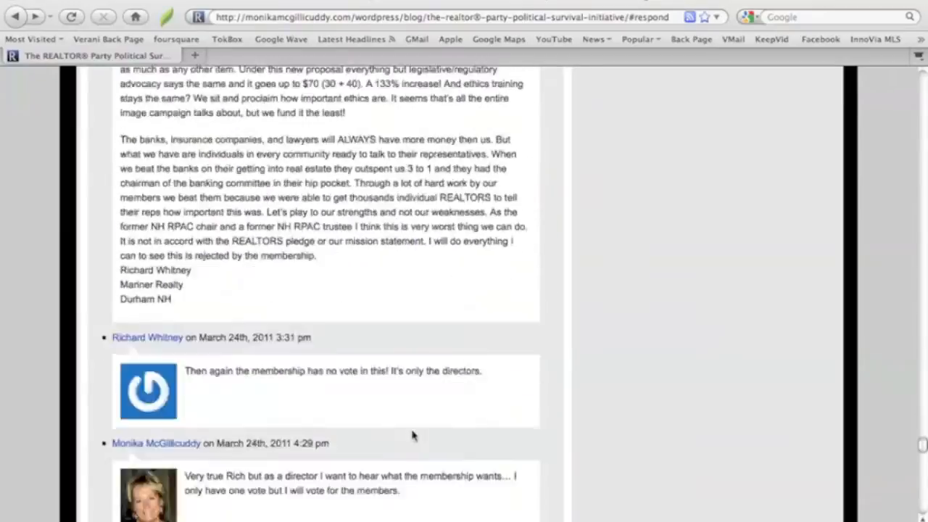
scroll("down", 3)
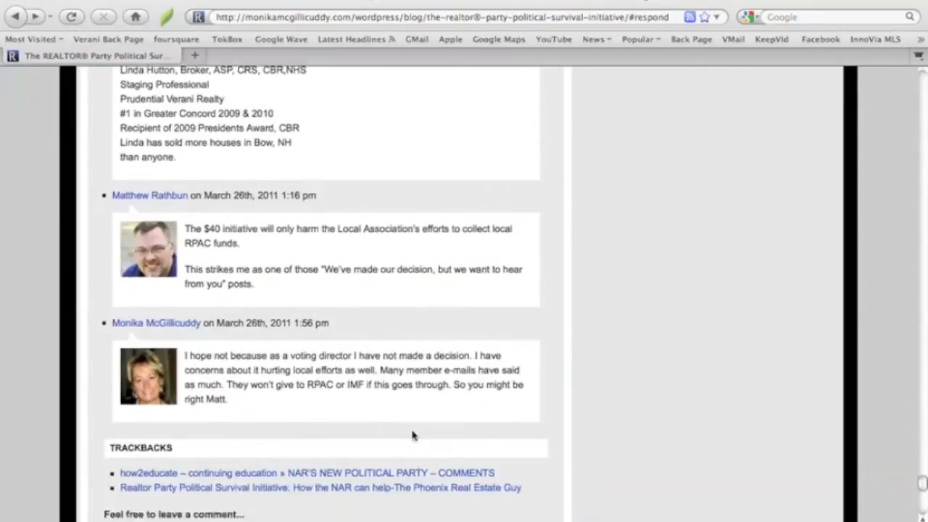
scroll("down", 3)
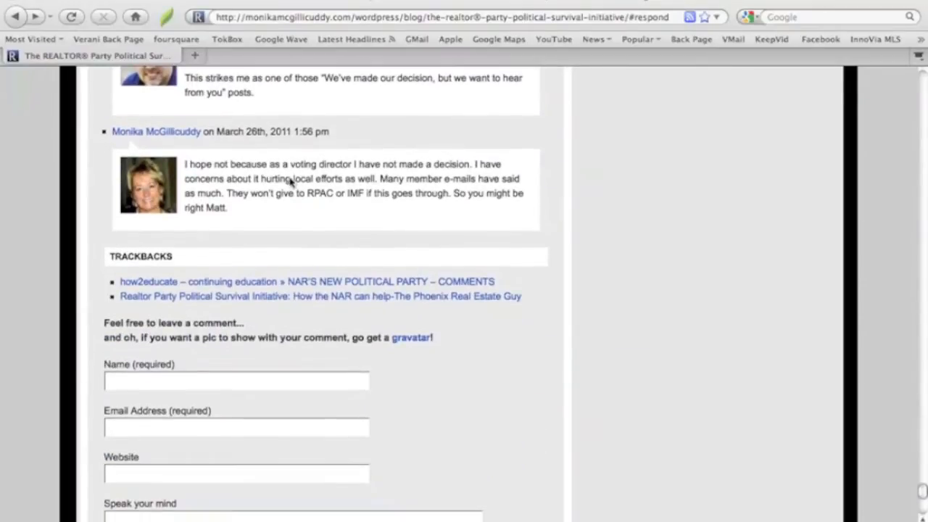
mouse_move(210, 386)
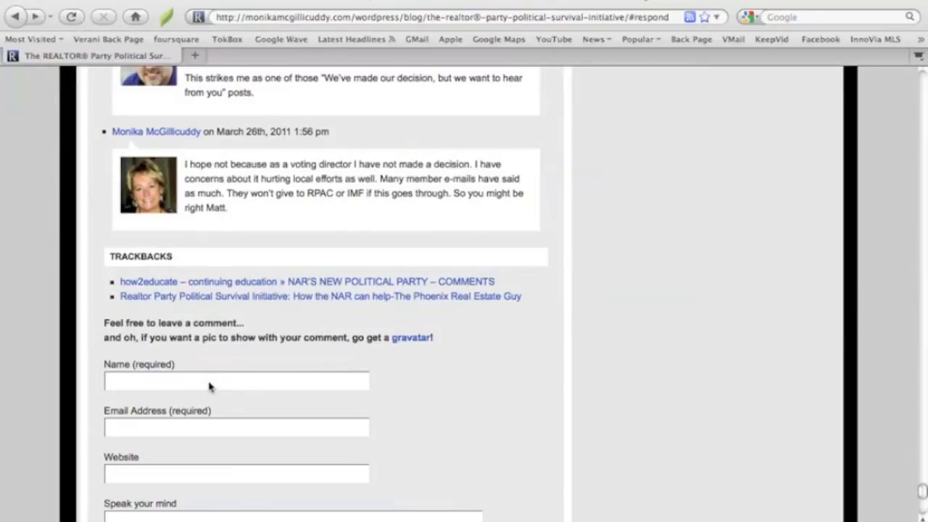
mouse_move(318, 449)
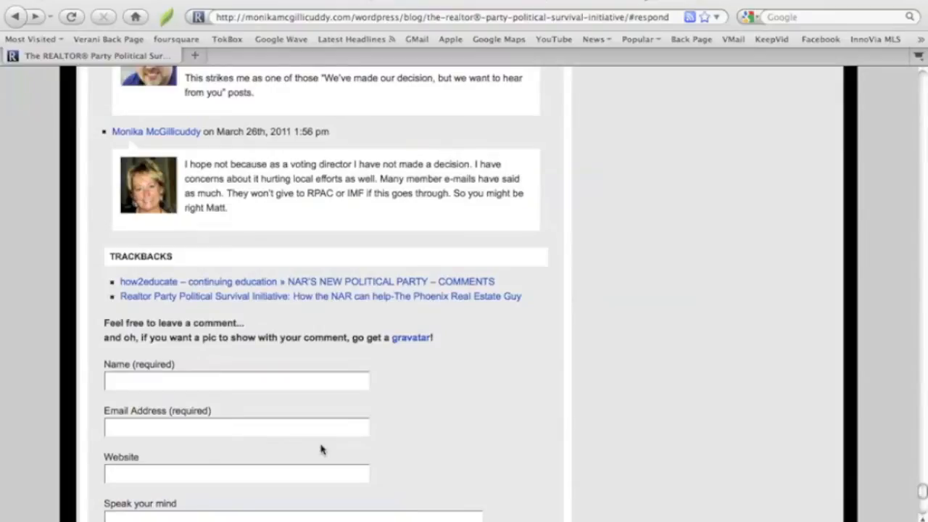
mouse_move(528, 464)
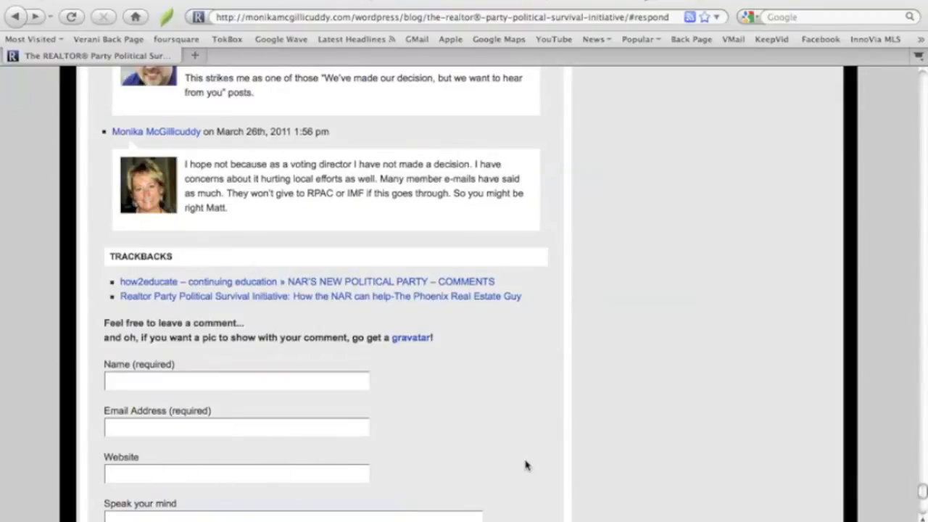
Scroll slightly so the Name, Email, Website and Speak your mind fields are fully visible.
scroll("down", 3)
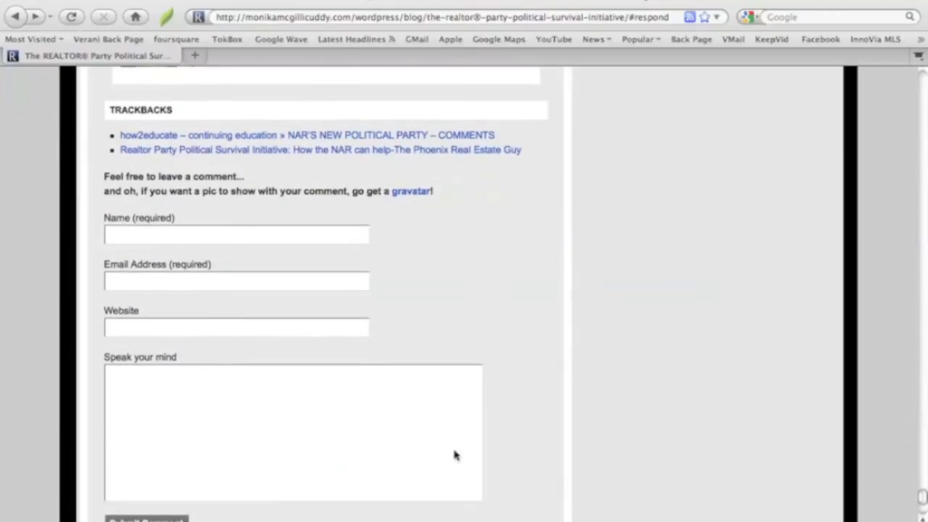
mouse_move(627, 472)
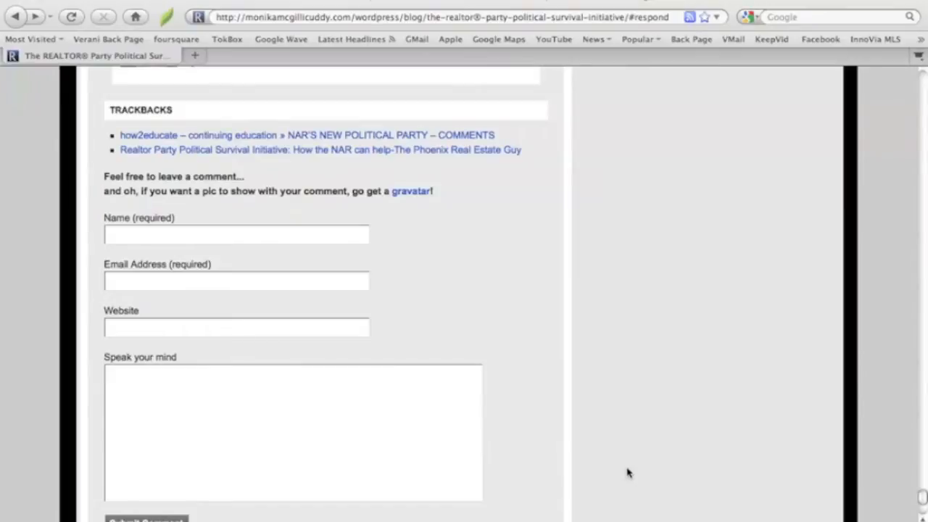
scroll("down", 3)
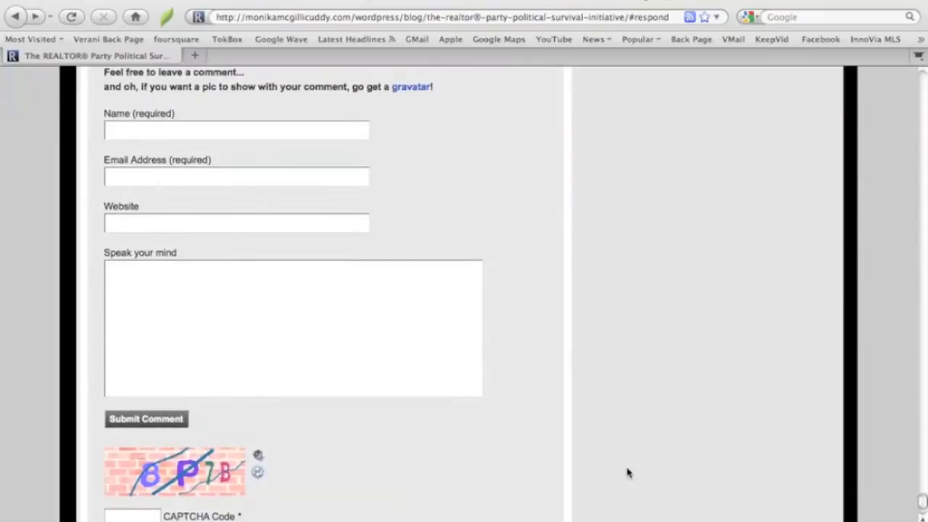
scroll("down", 3)
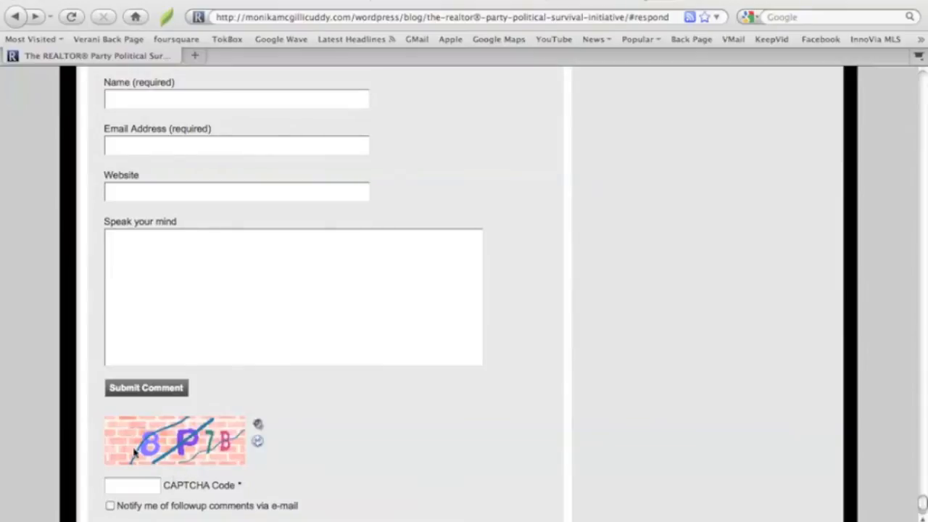
mouse_move(188, 461)
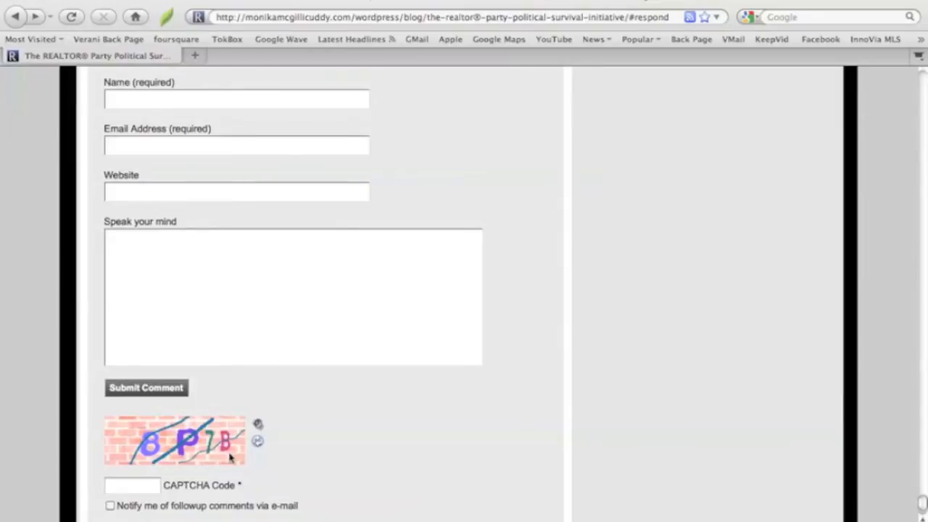
mouse_move(124, 272)
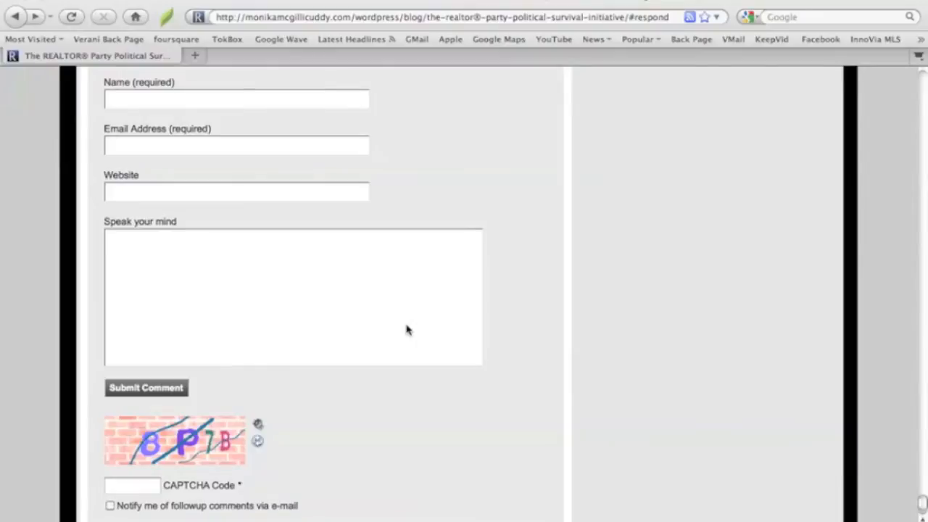
mouse_move(235, 455)
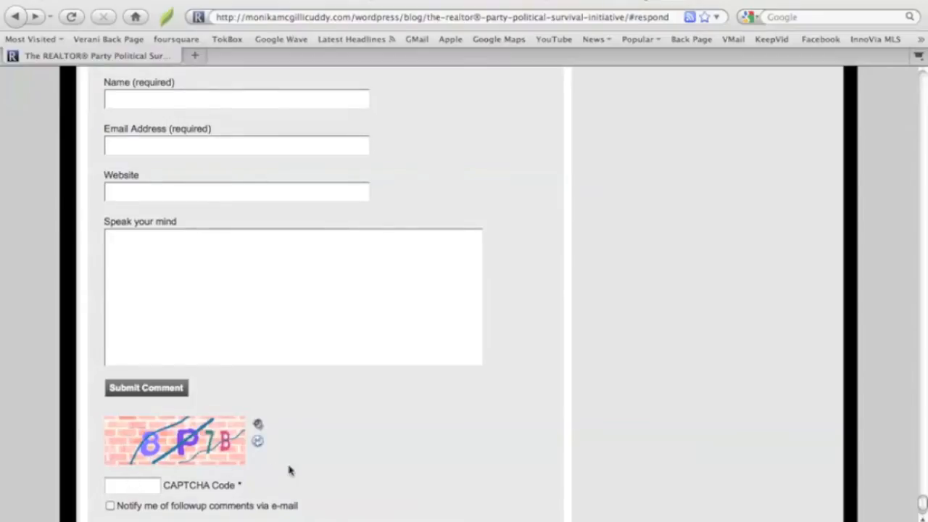
mouse_move(293, 473)
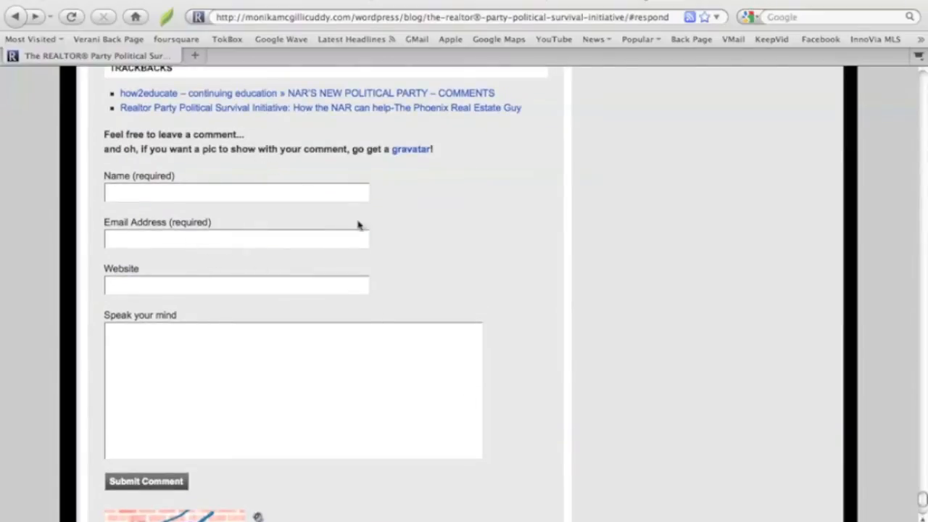
mouse_move(397, 296)
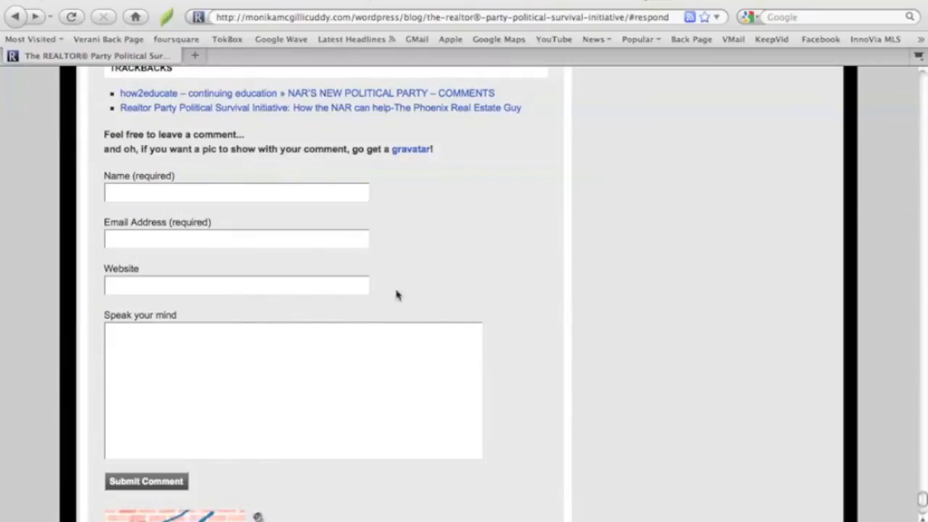
Scroll up through recent comments and back down to the trackbacks and empty comment form.
scroll("up", 3)
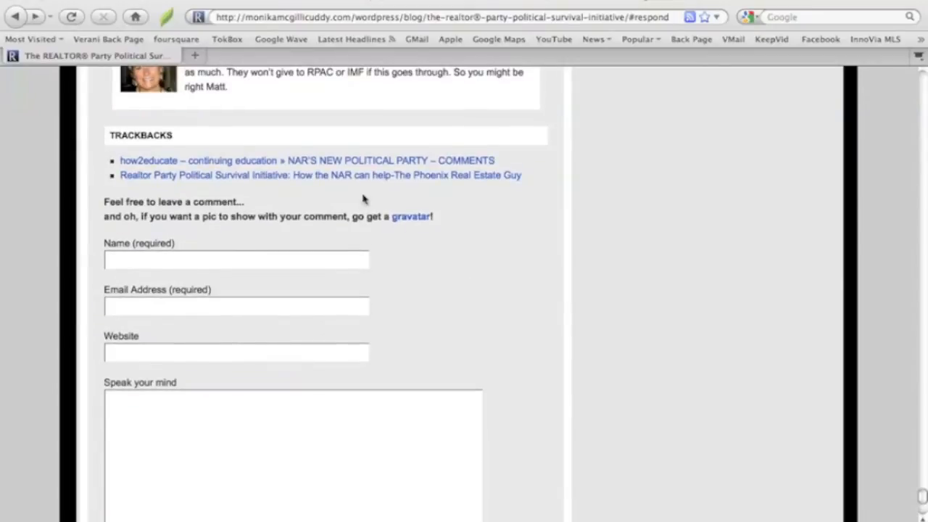
scroll("up", 3)
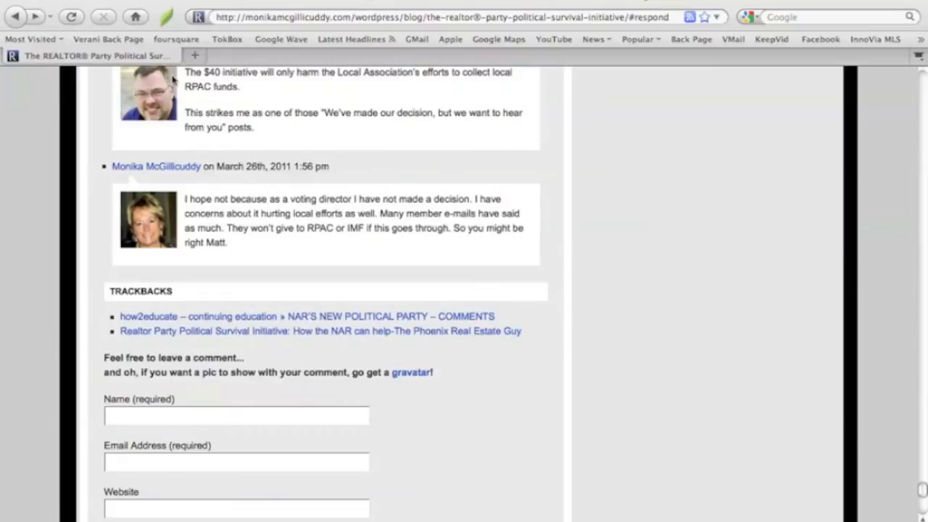
scroll("down", 3)
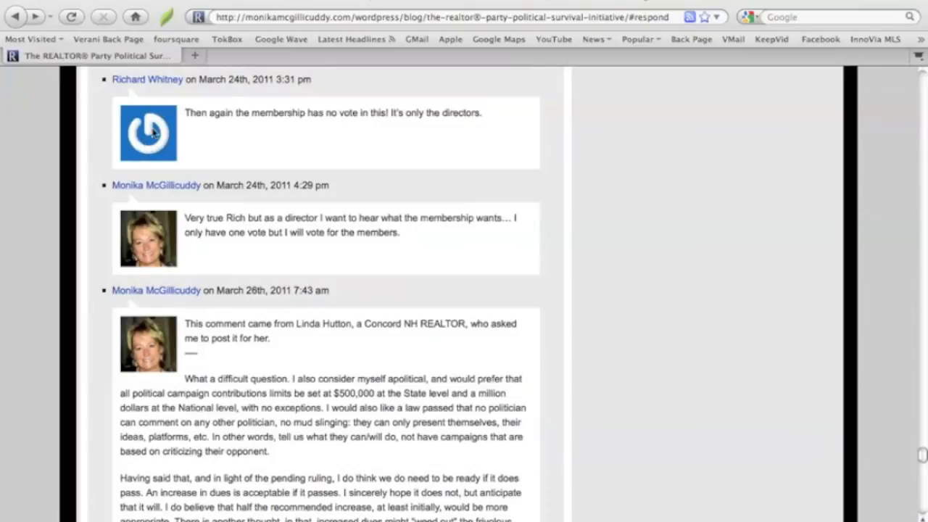
scroll("down", 3)
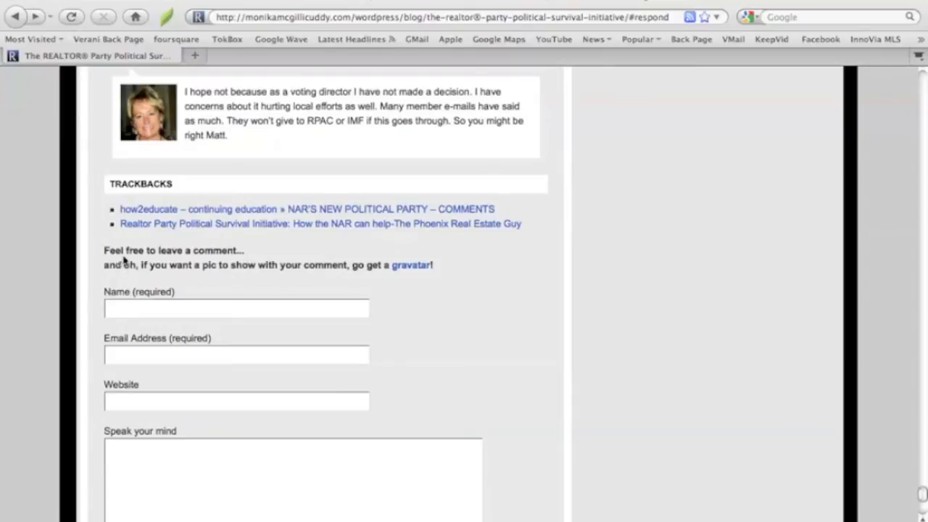
mouse_move(208, 279)
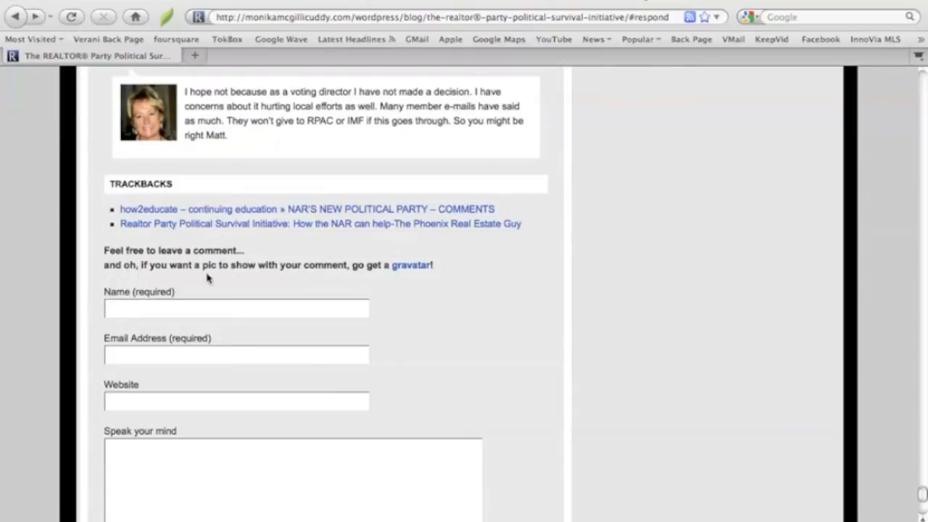
mouse_move(363, 274)
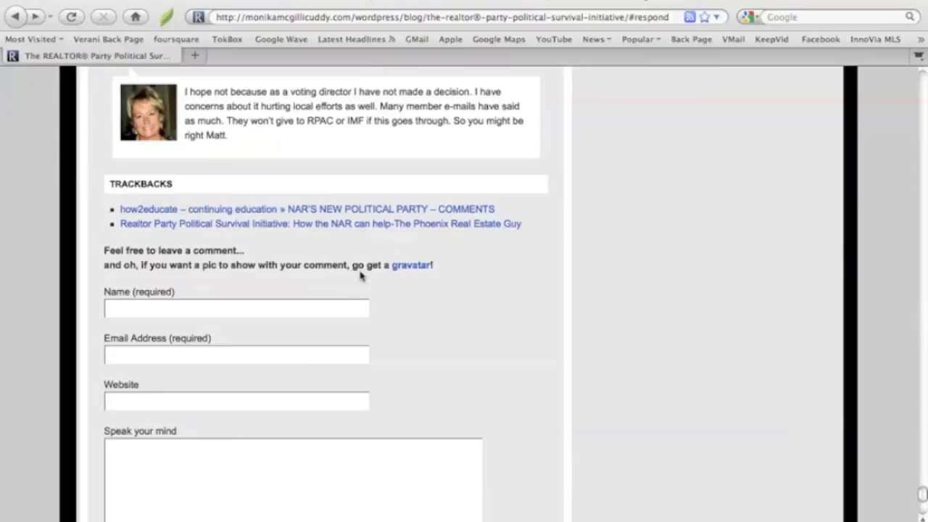
mouse_move(412, 264)
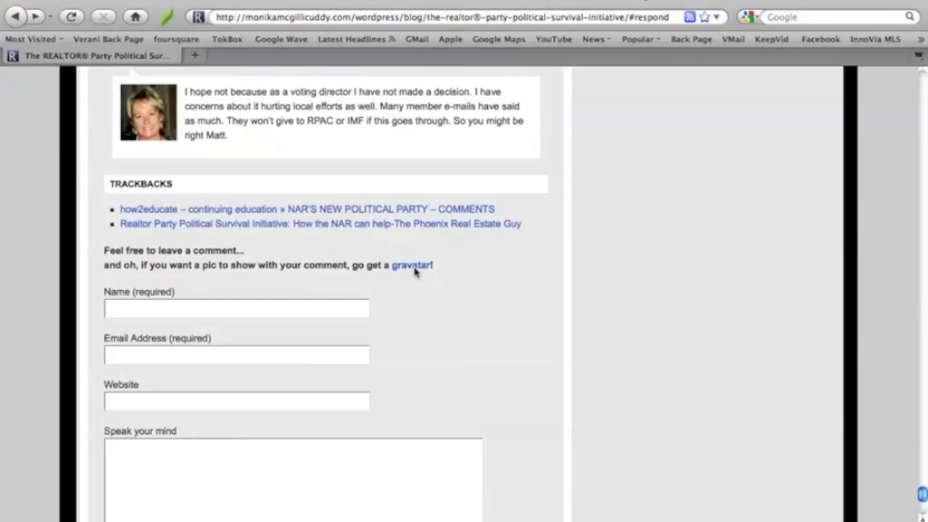
Follow the gravatar link above the form and go to My Account's Manage Gravatars page.
left_click(412, 263)
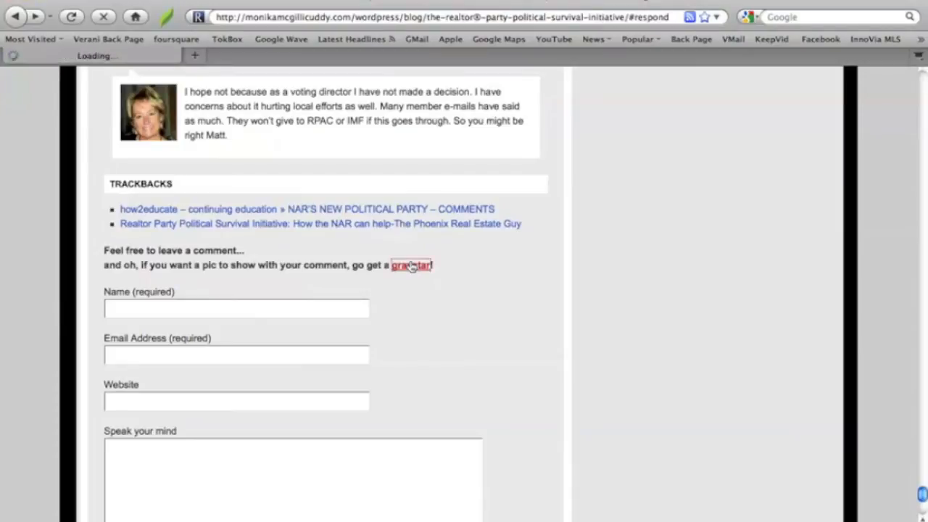
left_click(412, 264)
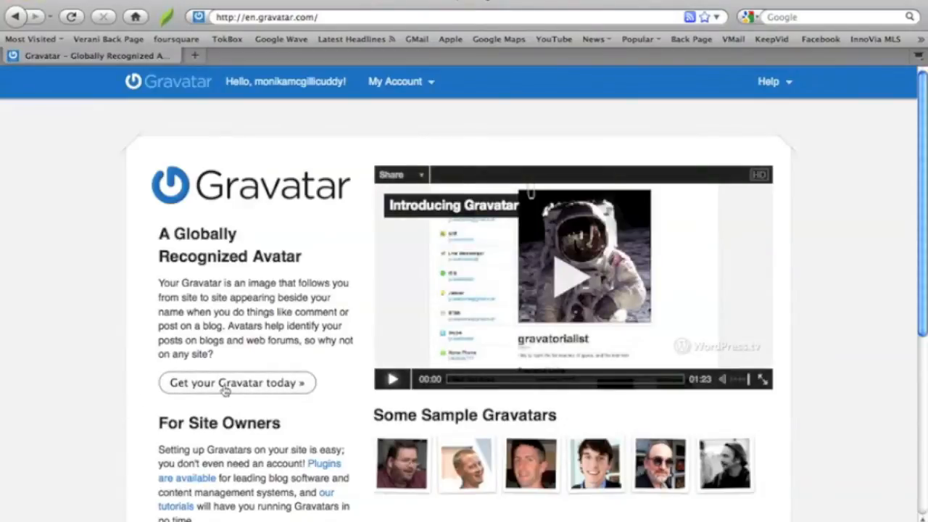
left_click(238, 383)
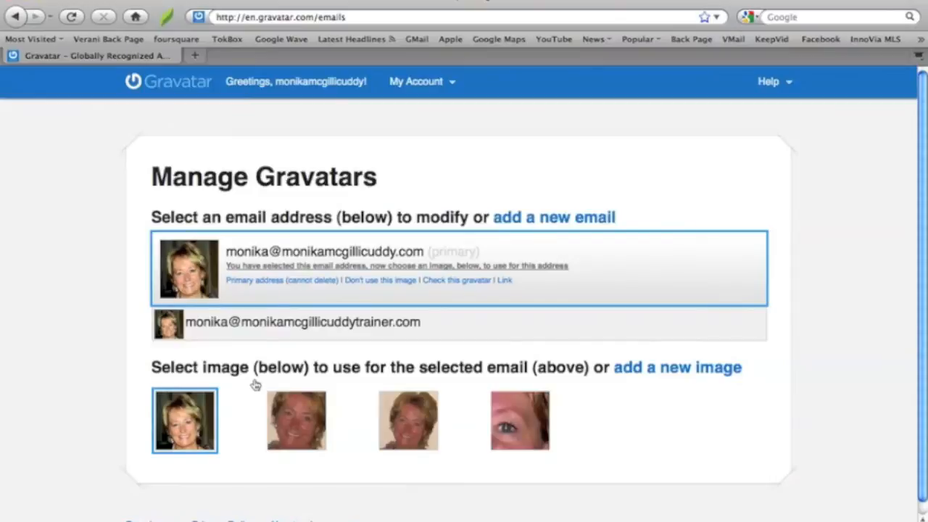
mouse_move(376, 160)
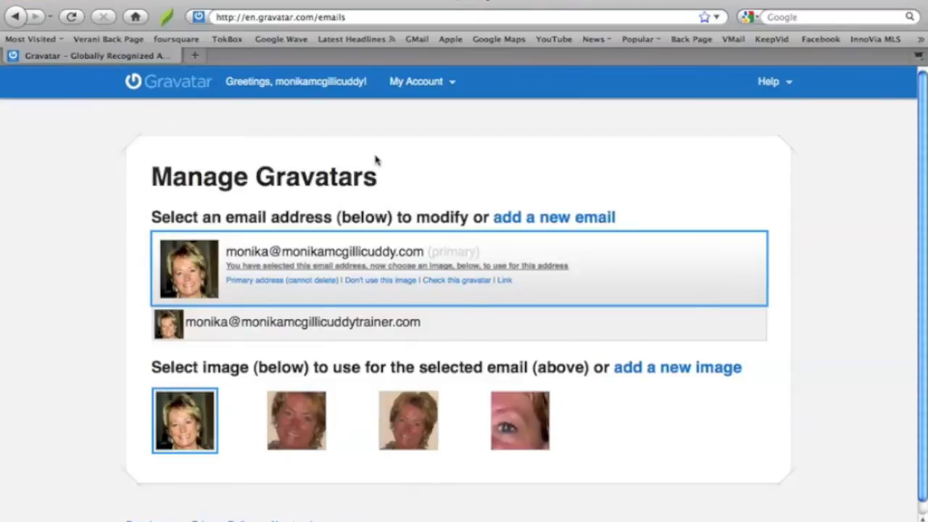
mouse_move(258, 272)
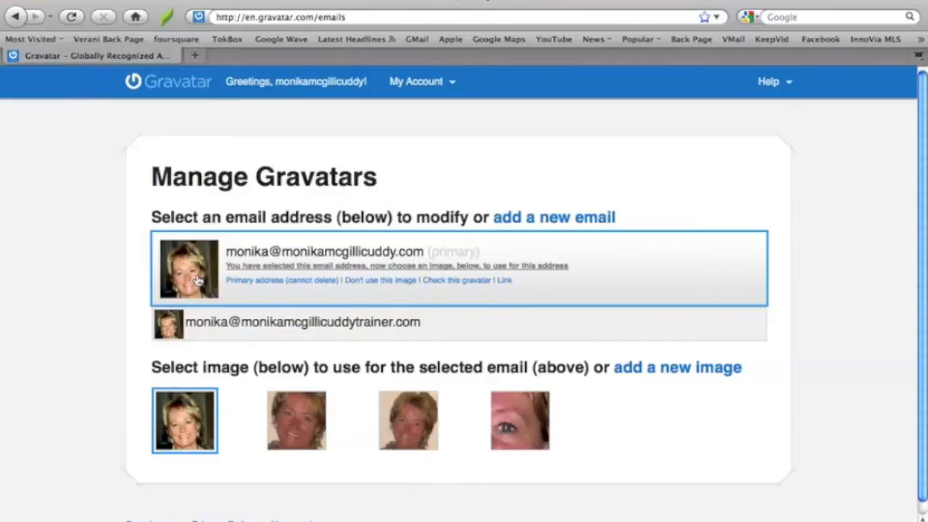
mouse_move(407, 421)
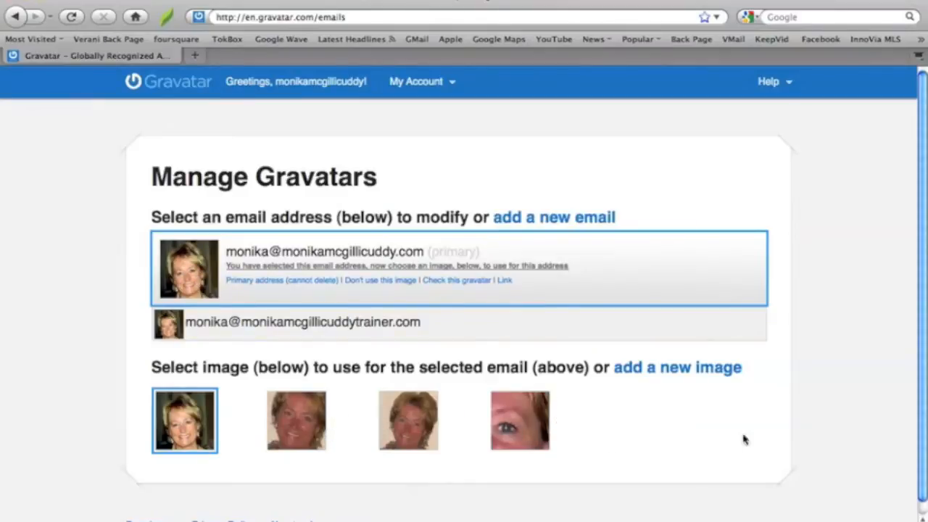
mouse_move(728, 432)
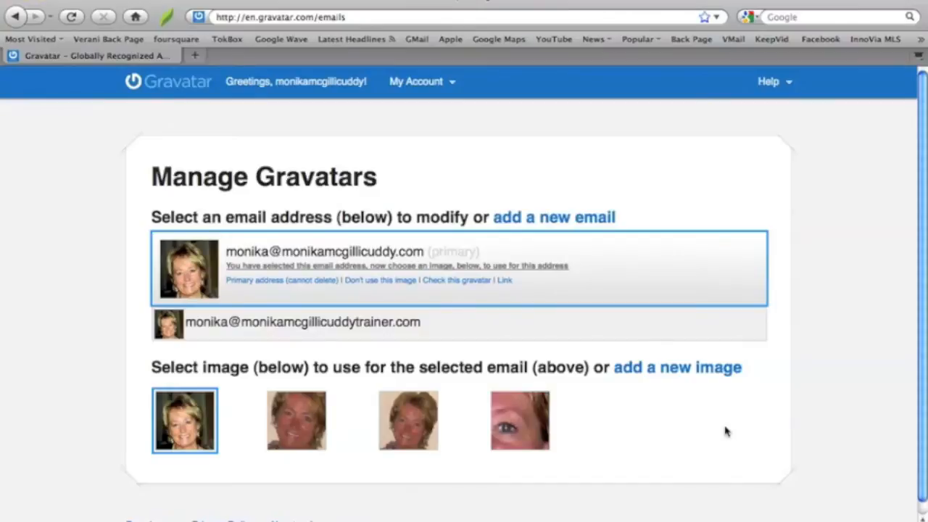
mouse_move(484, 221)
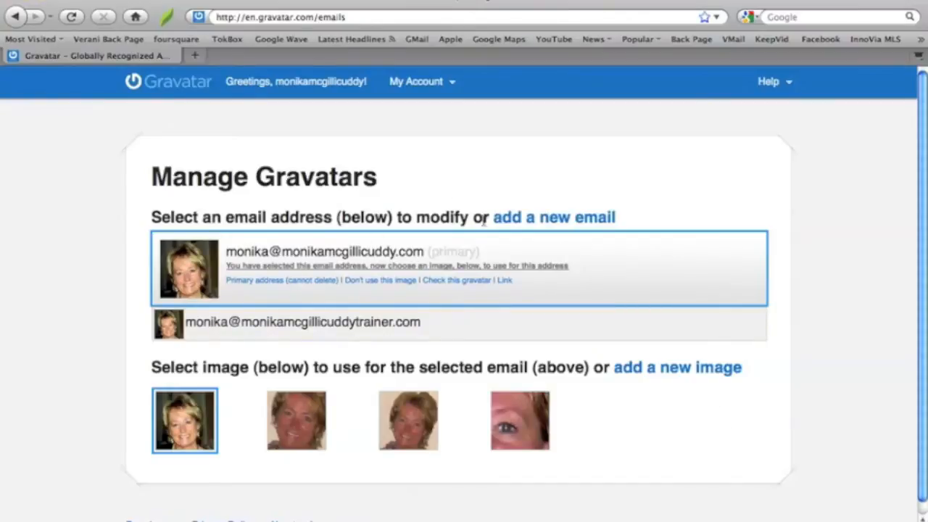
mouse_move(240, 119)
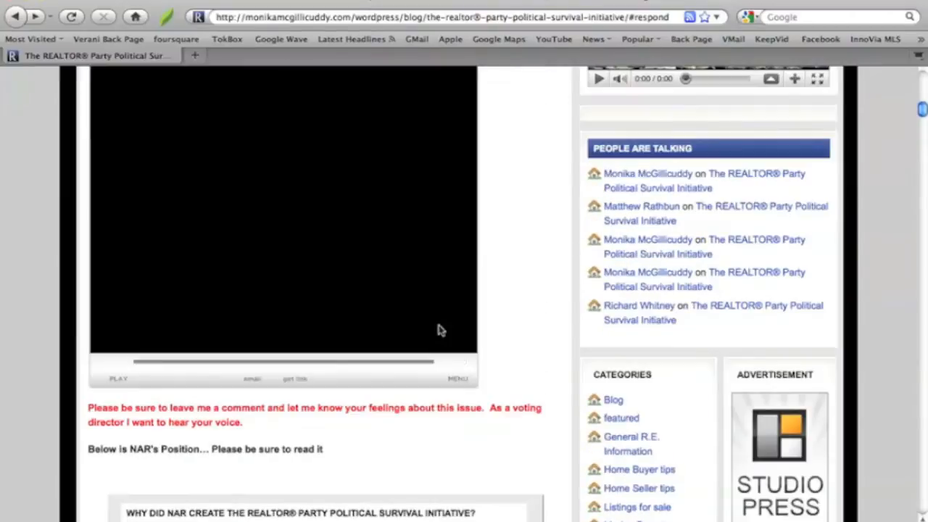
Scroll up and back down the post, ending at the trackbacks and empty comment form.
scroll("up", 3)
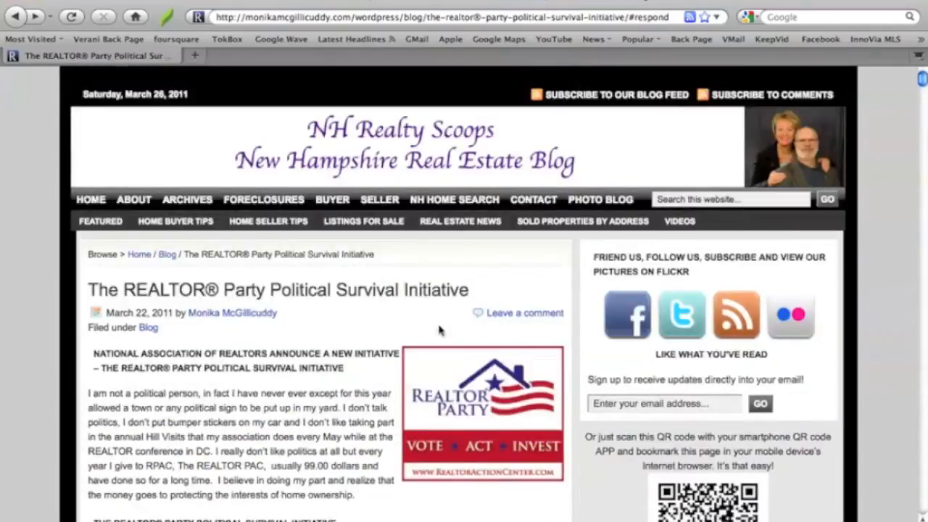
scroll("down", 3)
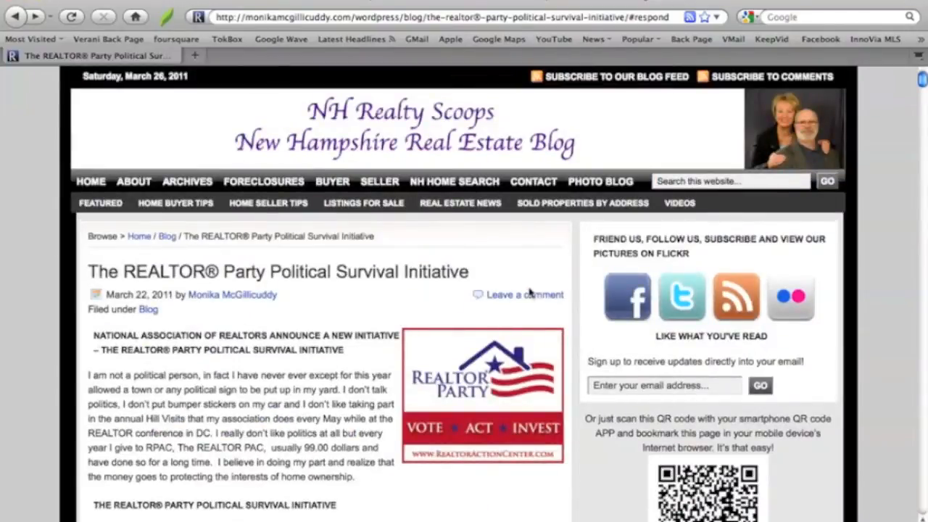
mouse_move(525, 296)
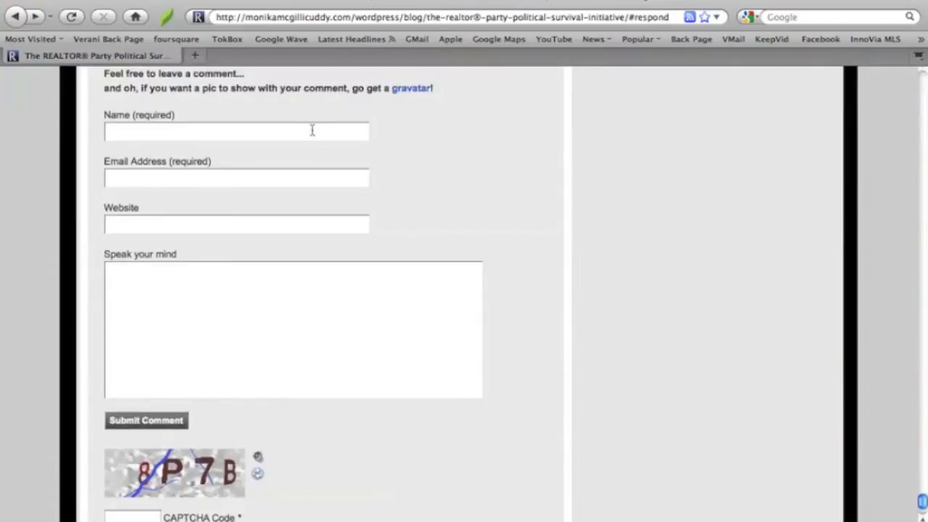
scroll("up", 3)
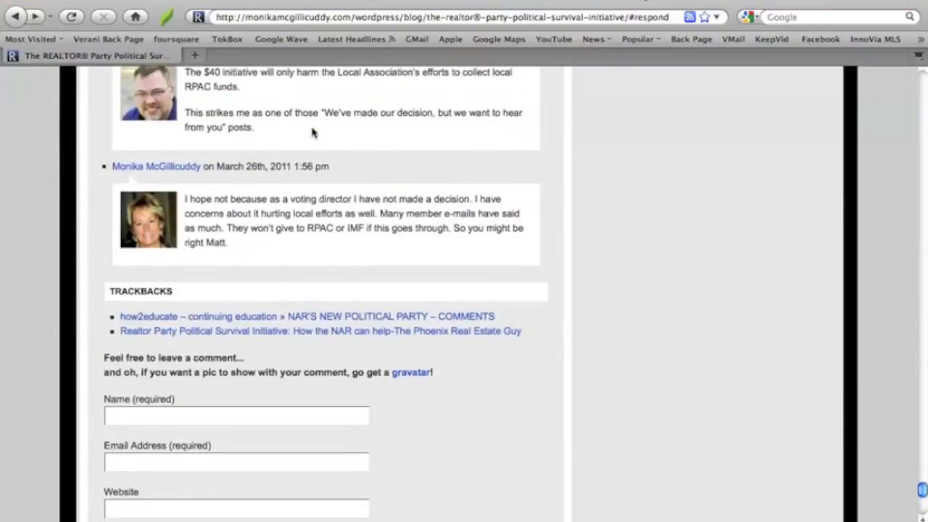
scroll("down", 3)
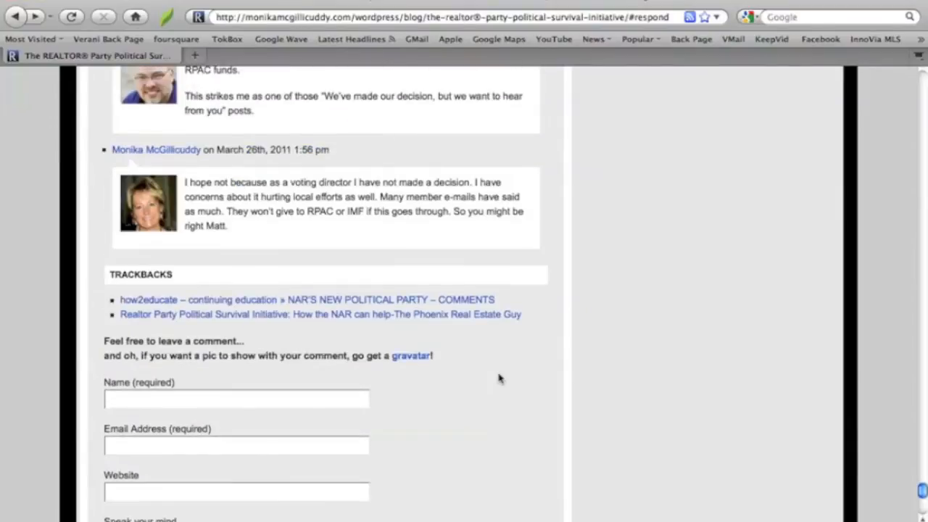
scroll("up", 3)
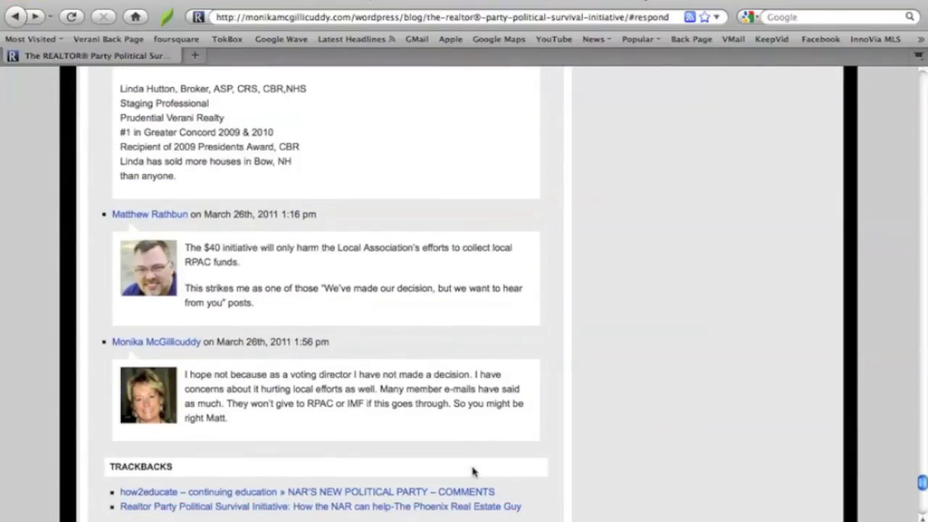
scroll("up", 3)
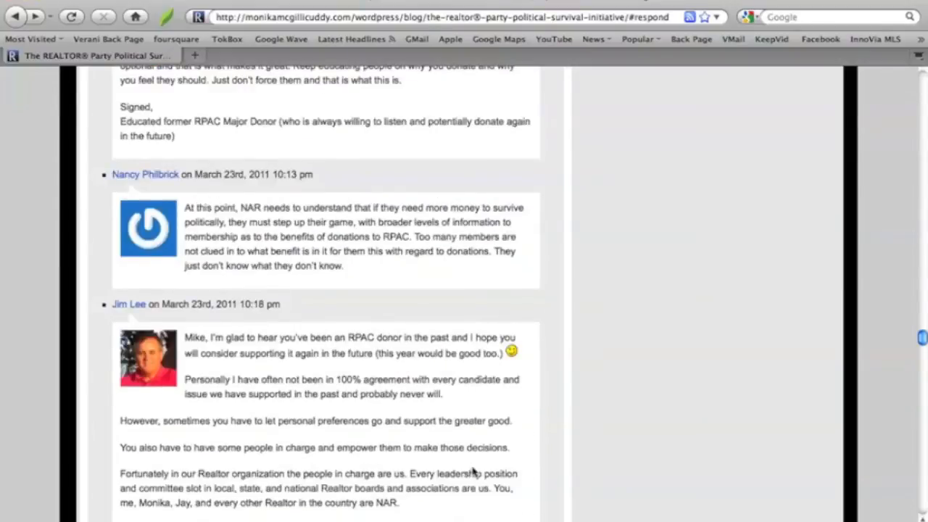
scroll("down", 3)
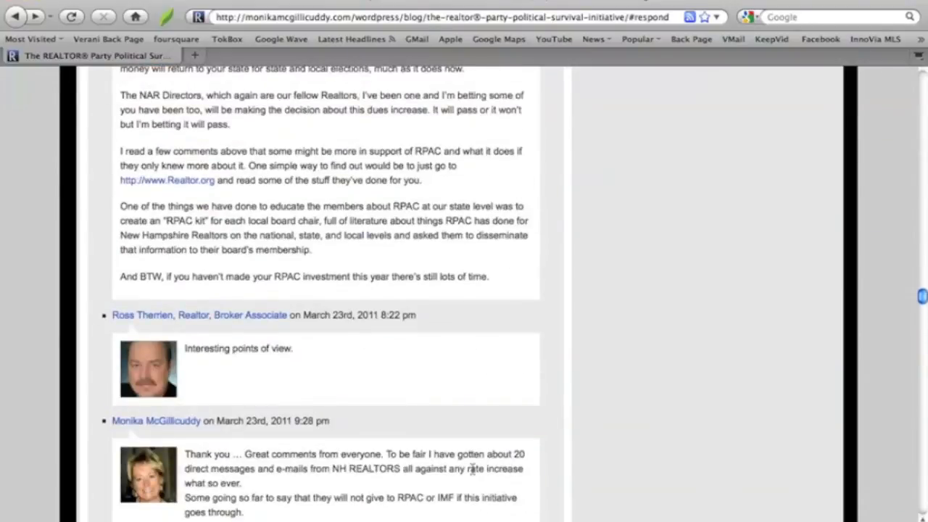
scroll("down", 3)
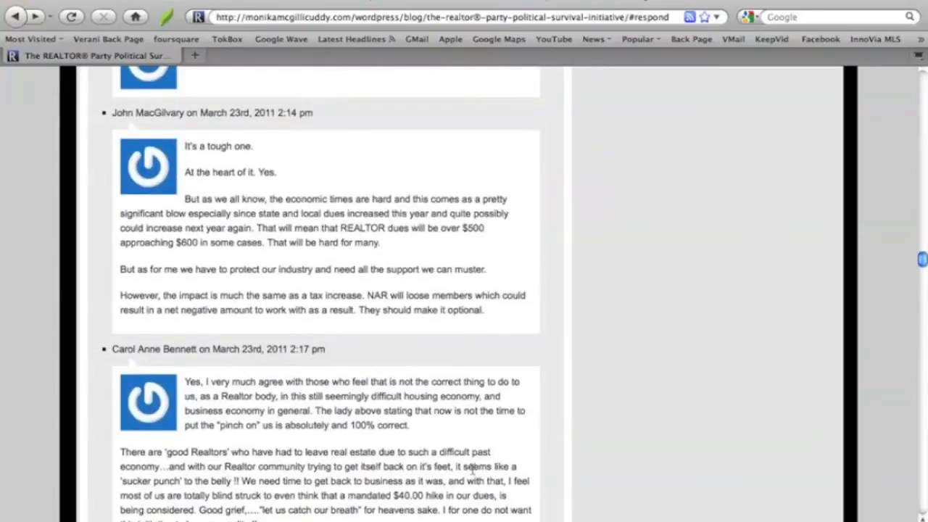